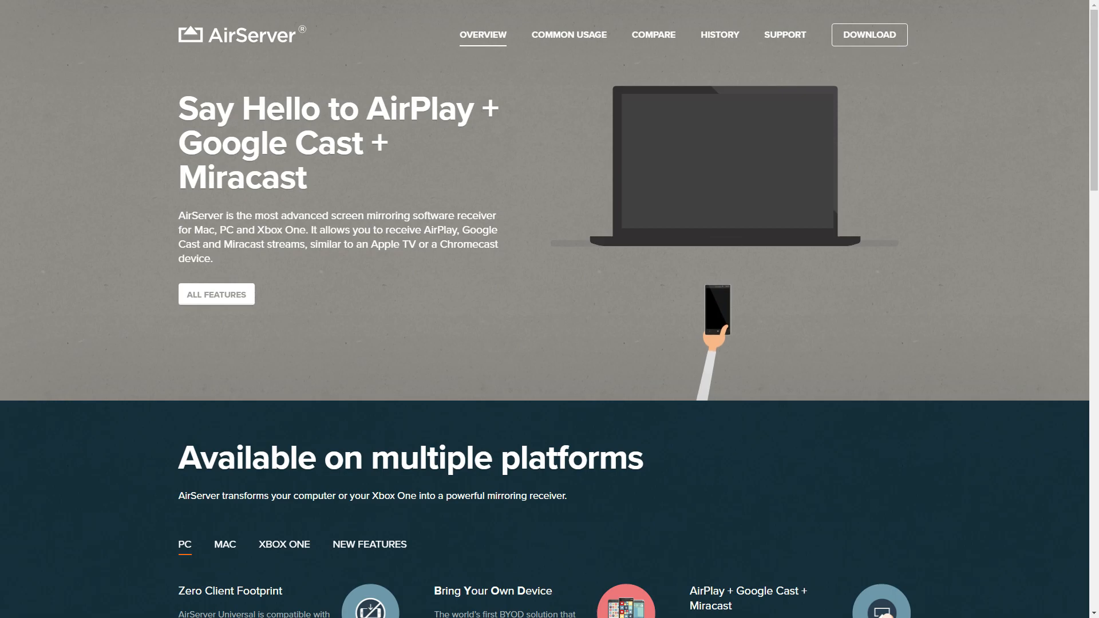
Step: Scroll the AirServer homepage to the 'Available on multiple platforms' features grid
{"action": "scroll", "scroll_direction": "down", "scroll_amount": 3}
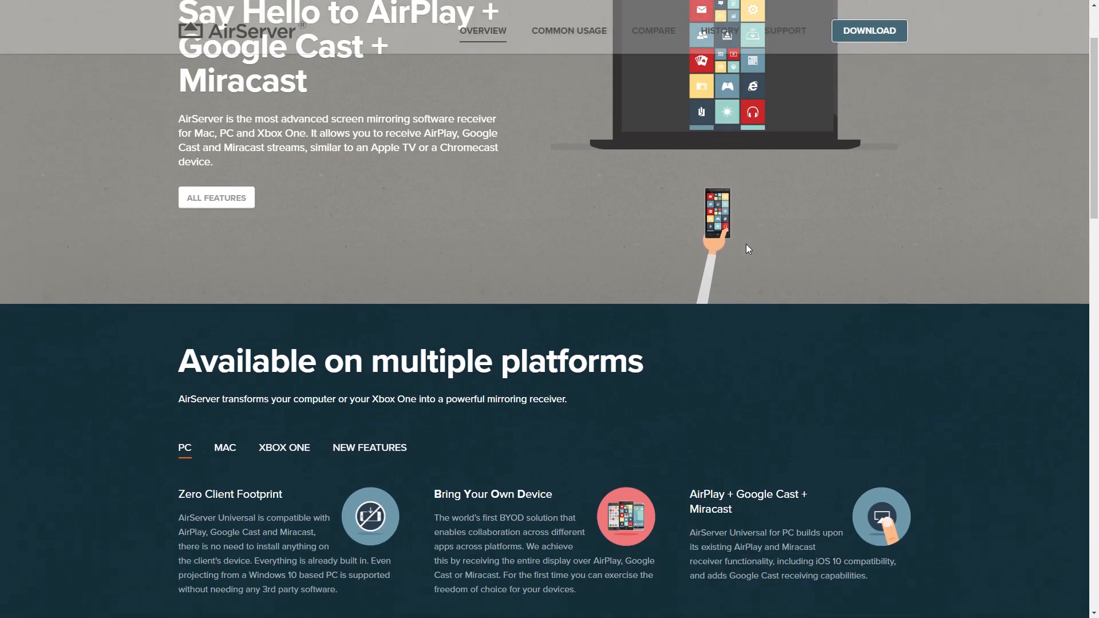
{"action": "scroll", "scroll_direction": "down", "scroll_amount": 3}
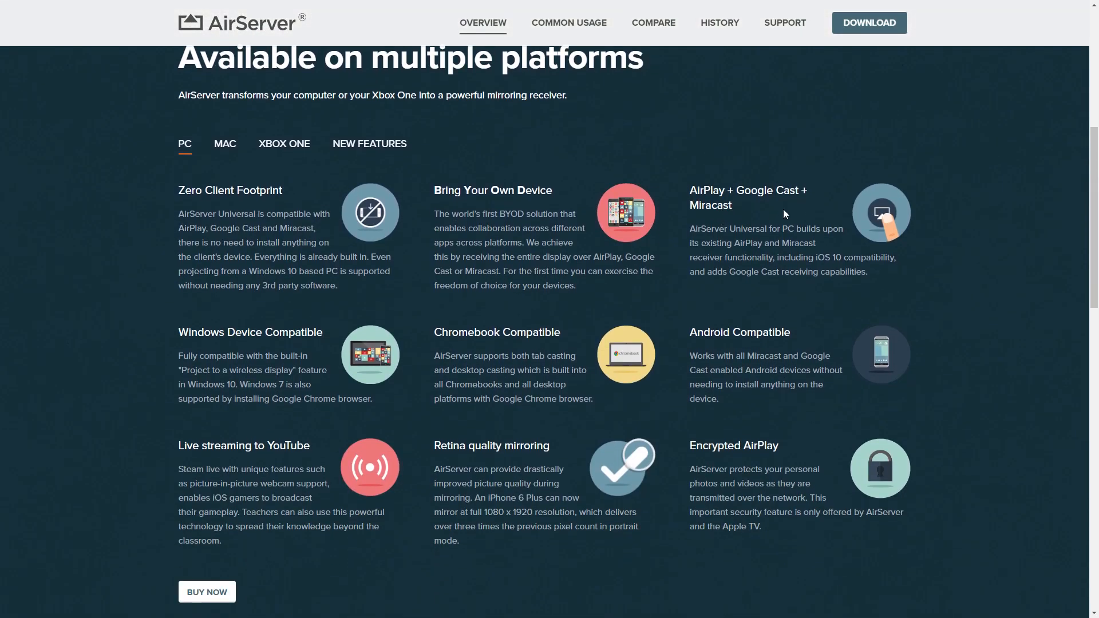
{"action": "mouse_move", "coordinate": [814, 215]}
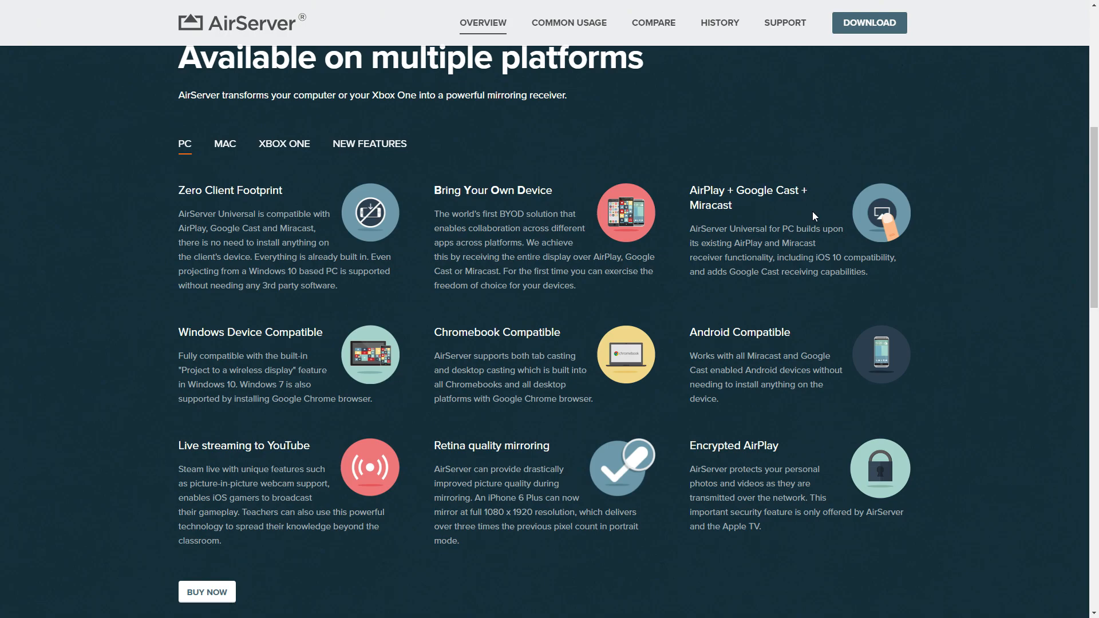
{"action": "mouse_move", "coordinate": [588, 330]}
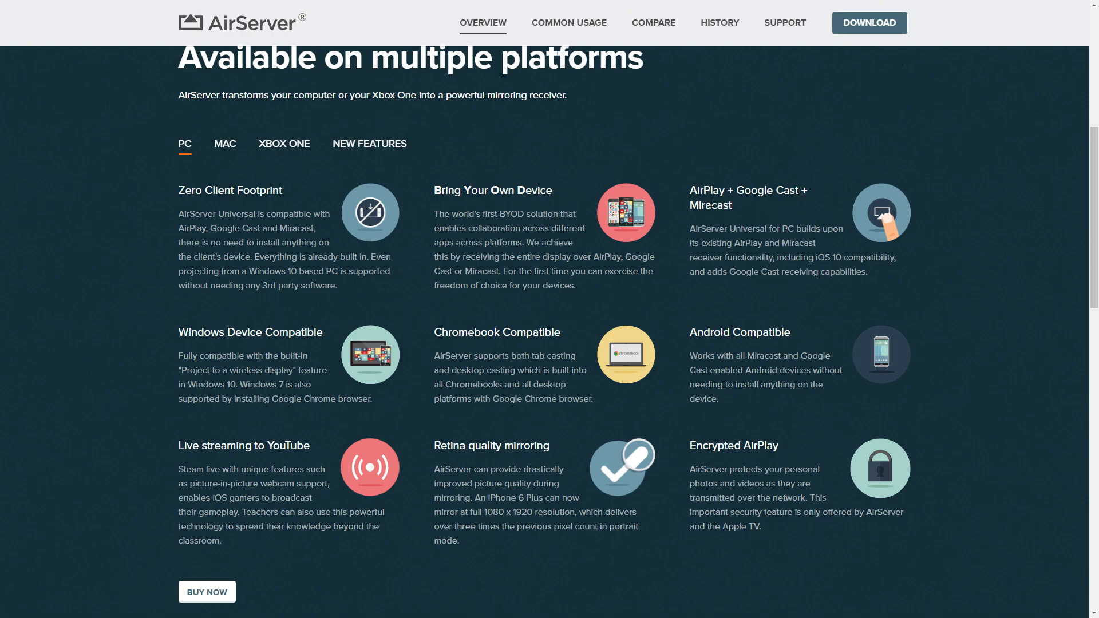
{"action": "scroll", "scroll_direction": "up", "scroll_amount": 3}
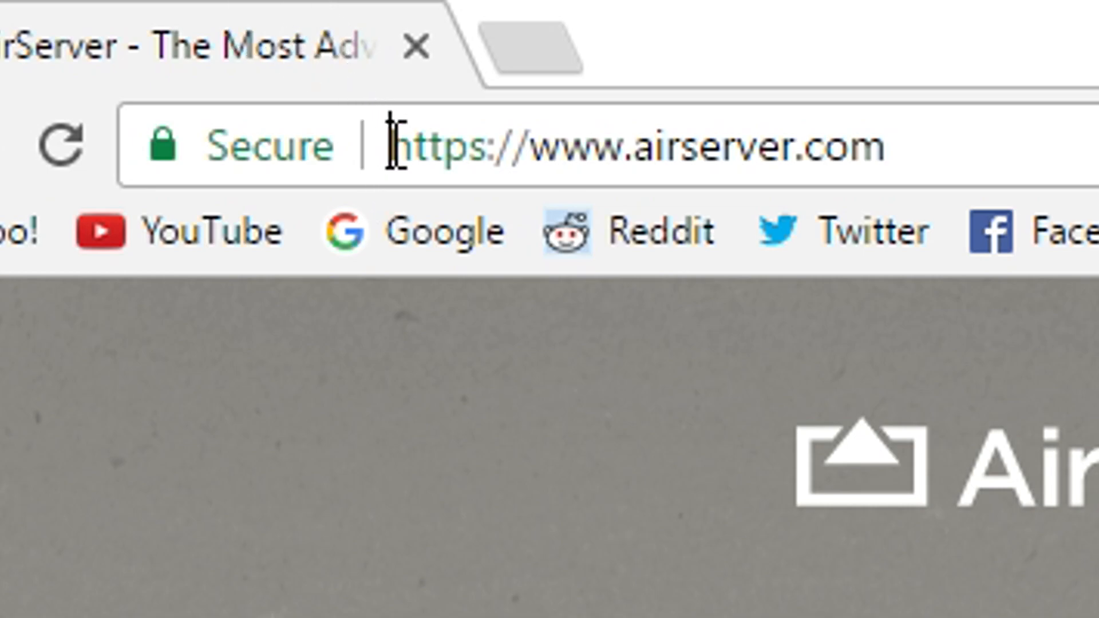
{"action": "triple_click", "coordinate": [631, 145]}
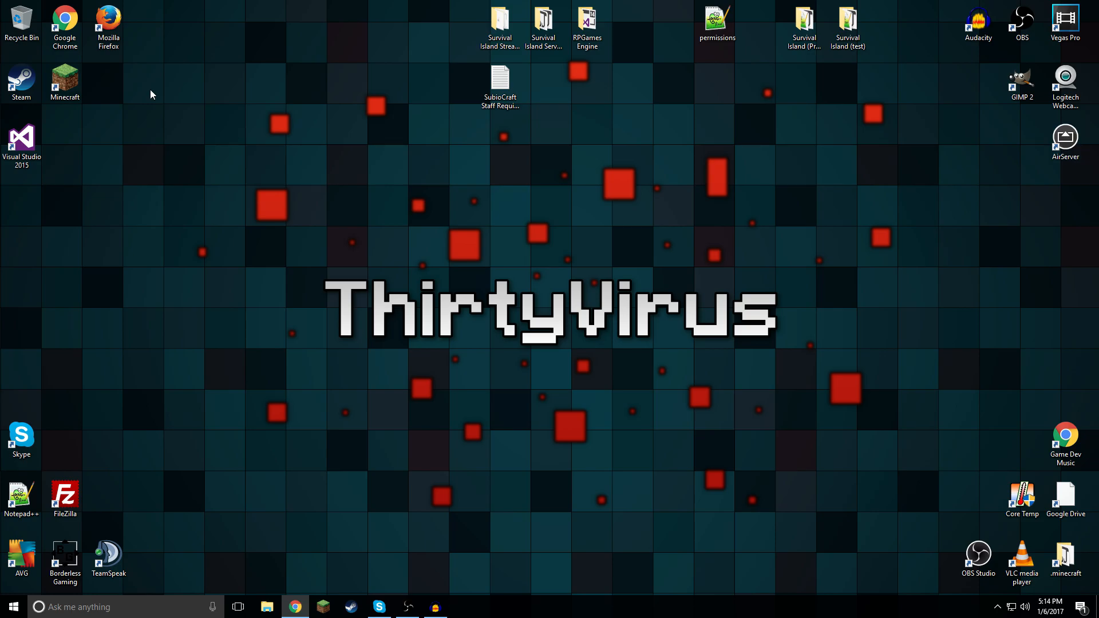
{"action": "mouse_move", "coordinate": [853, 179]}
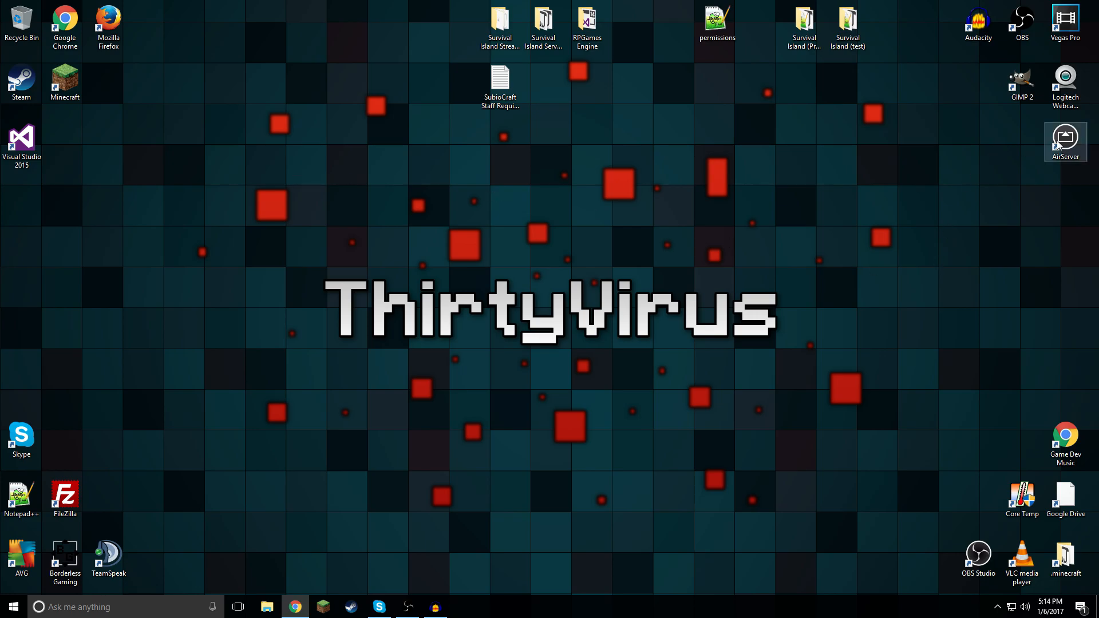
{"action": "mouse_move", "coordinate": [1064, 137]}
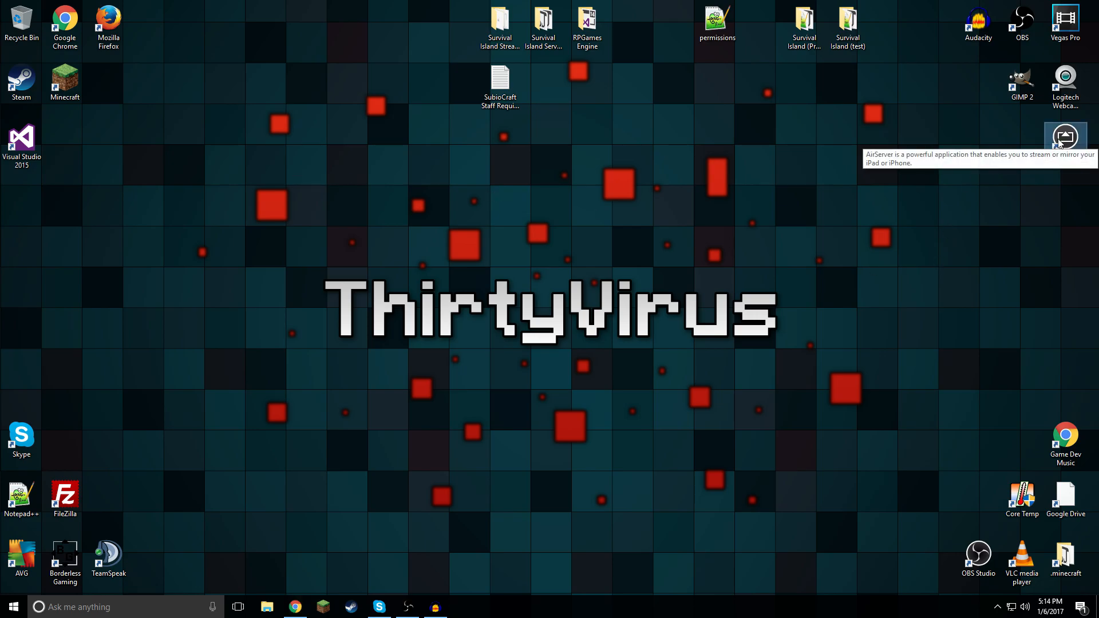
Step: Launch AirServer from its desktop shortcut and install the offered software update
{"action": "left_click", "coordinate": [1064, 137]}
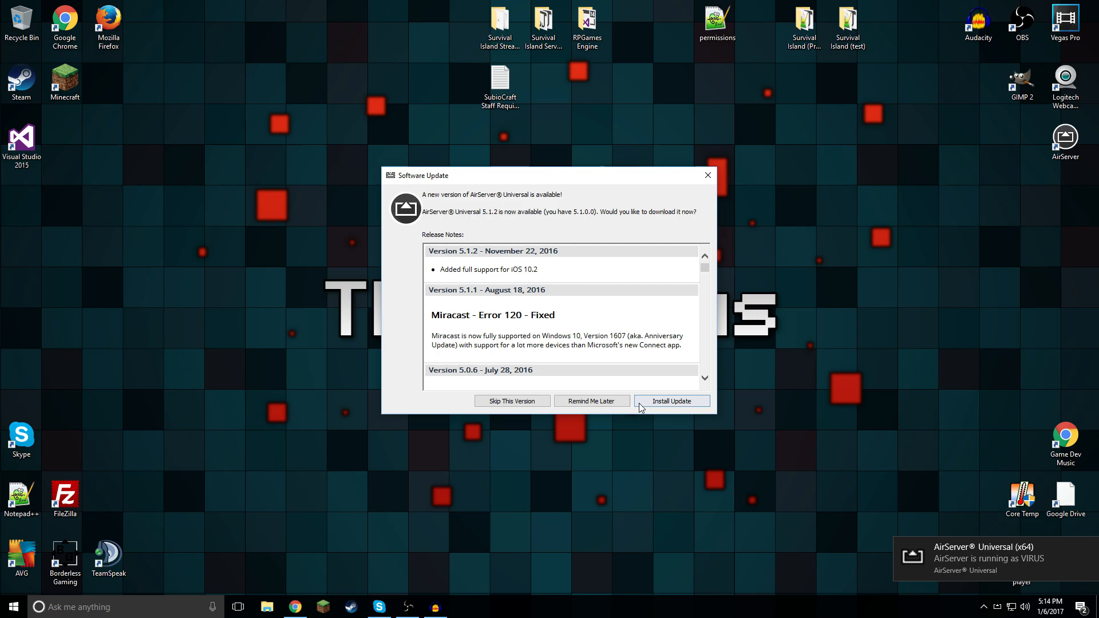
{"action": "left_click", "coordinate": [671, 400]}
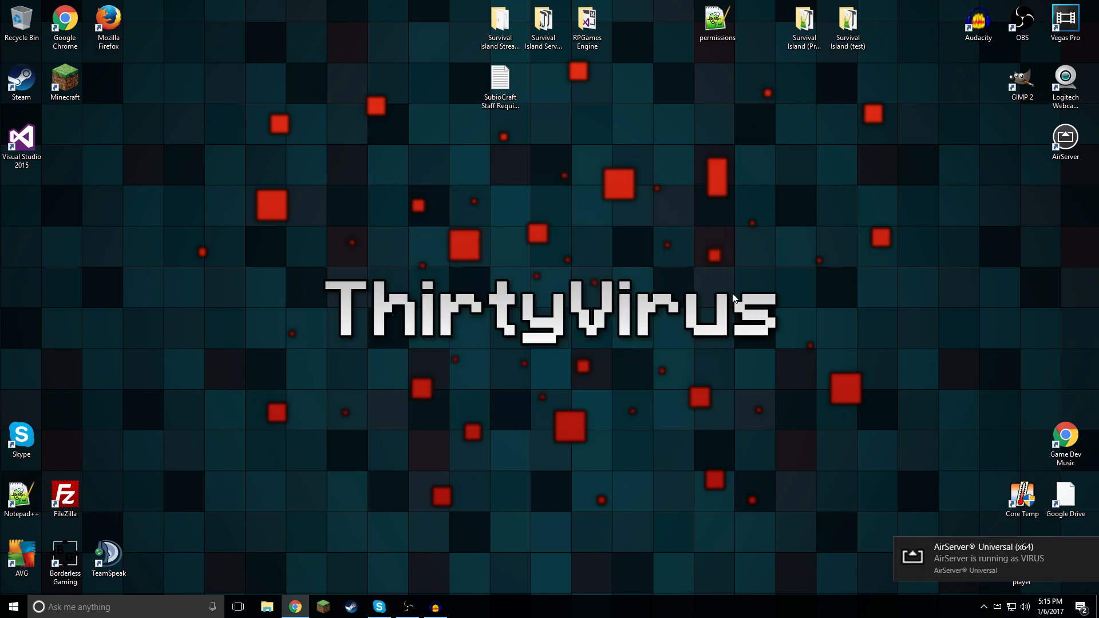
{"action": "mouse_move", "coordinate": [966, 580]}
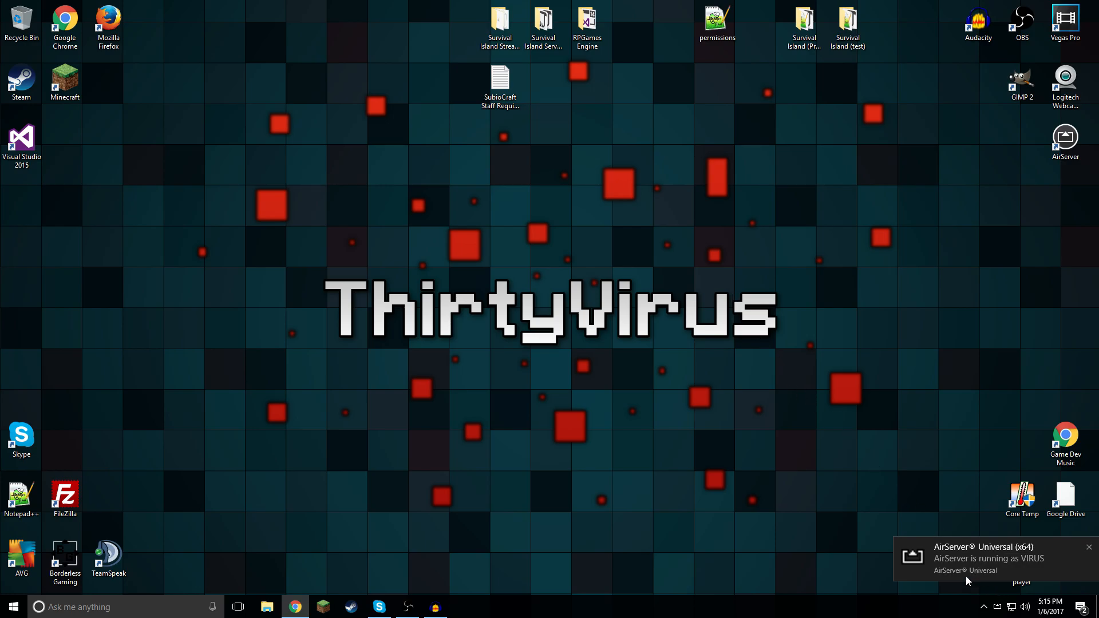
{"action": "mouse_move", "coordinate": [1034, 556]}
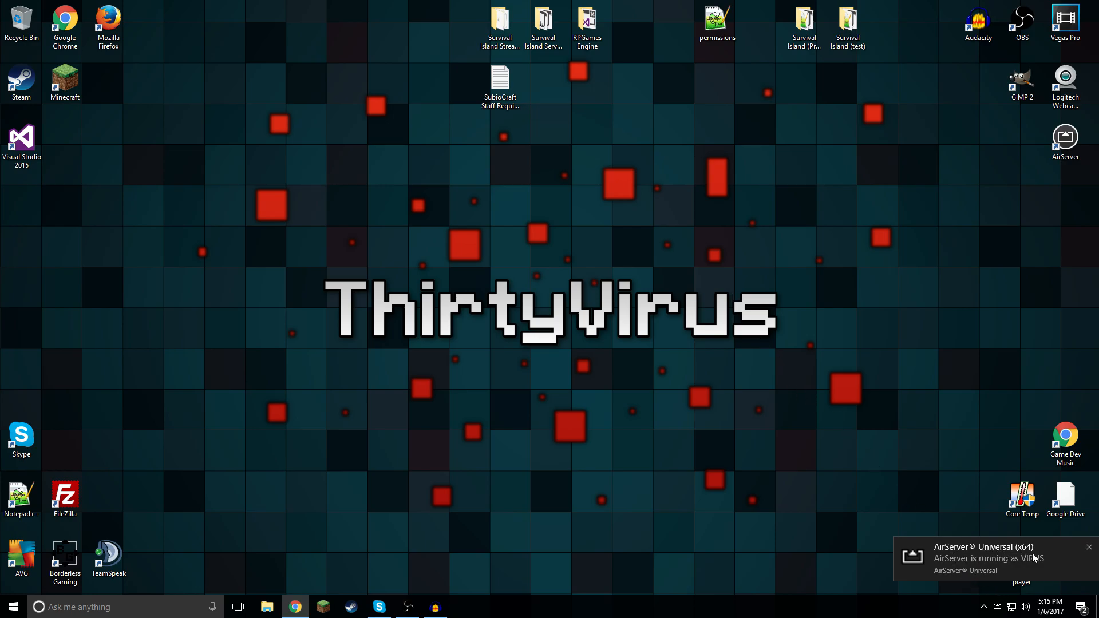
{"action": "mouse_move", "coordinate": [926, 477]}
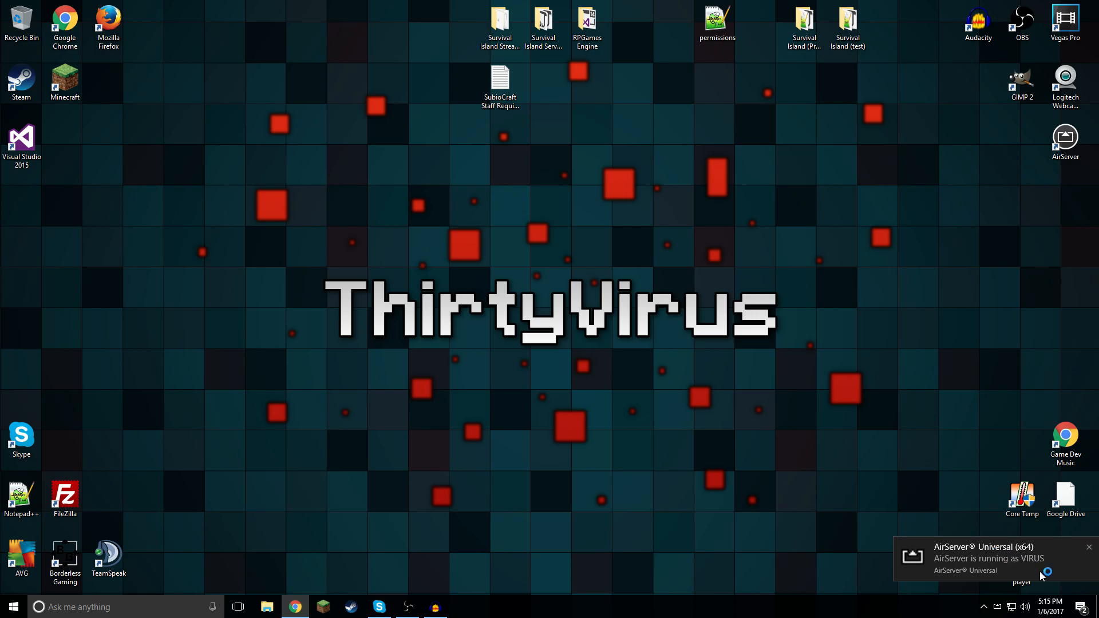
{"action": "mouse_move", "coordinate": [998, 555]}
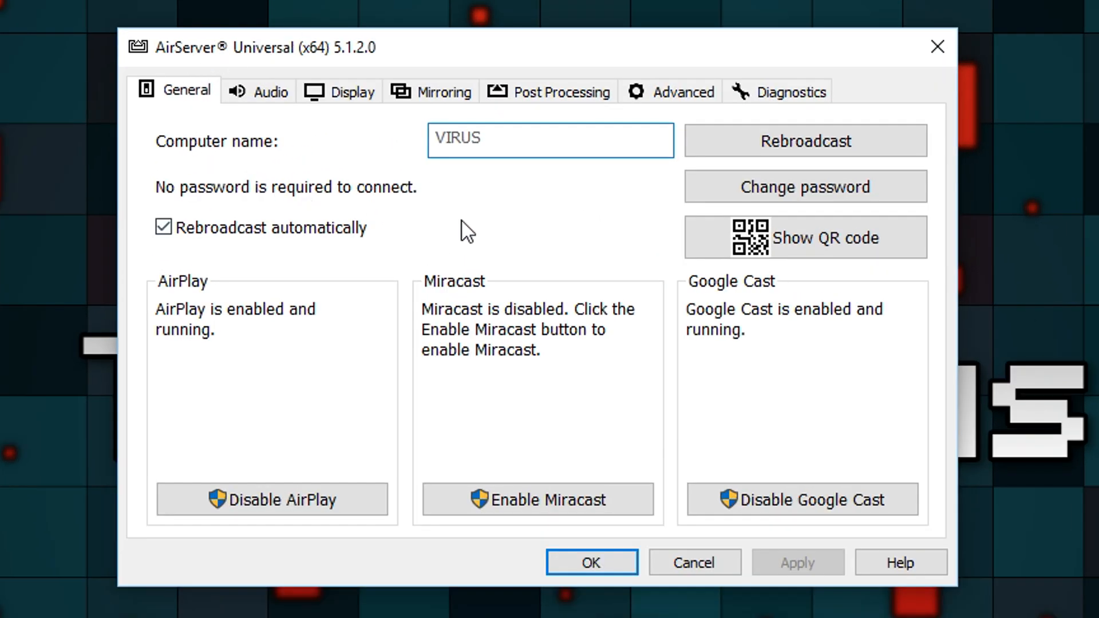
{"action": "mouse_move", "coordinate": [494, 221]}
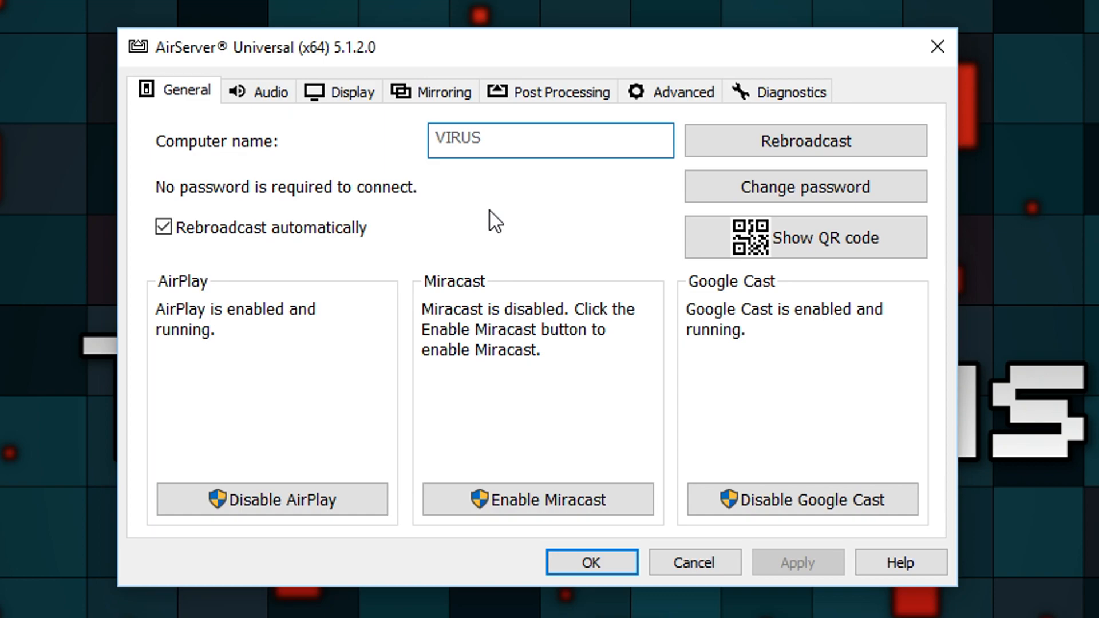
Step: Open AirServer's General settings showing computer name VIRUS, with AirPlay and Google Cast enabled
{"action": "left_click", "coordinate": [434, 140]}
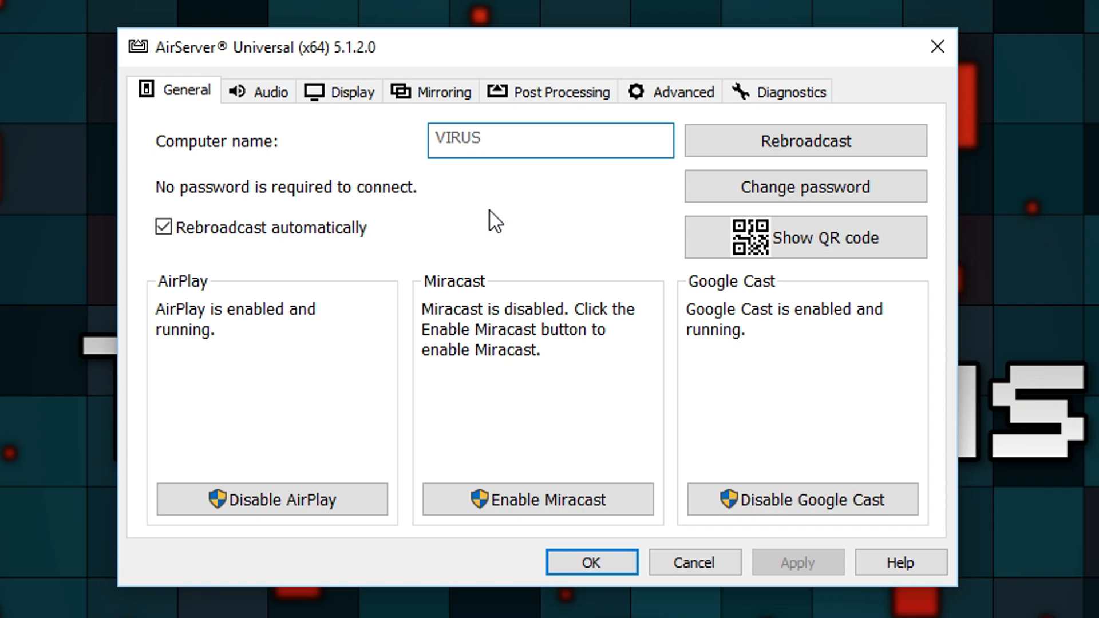
{"action": "mouse_move", "coordinate": [574, 196]}
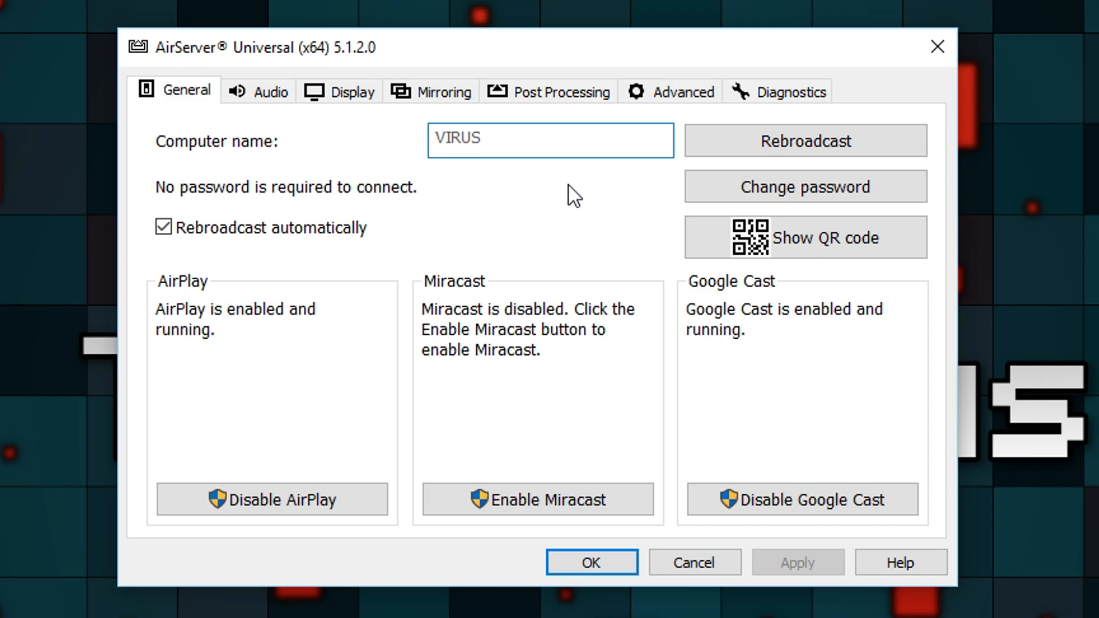
{"action": "left_click", "coordinate": [436, 140]}
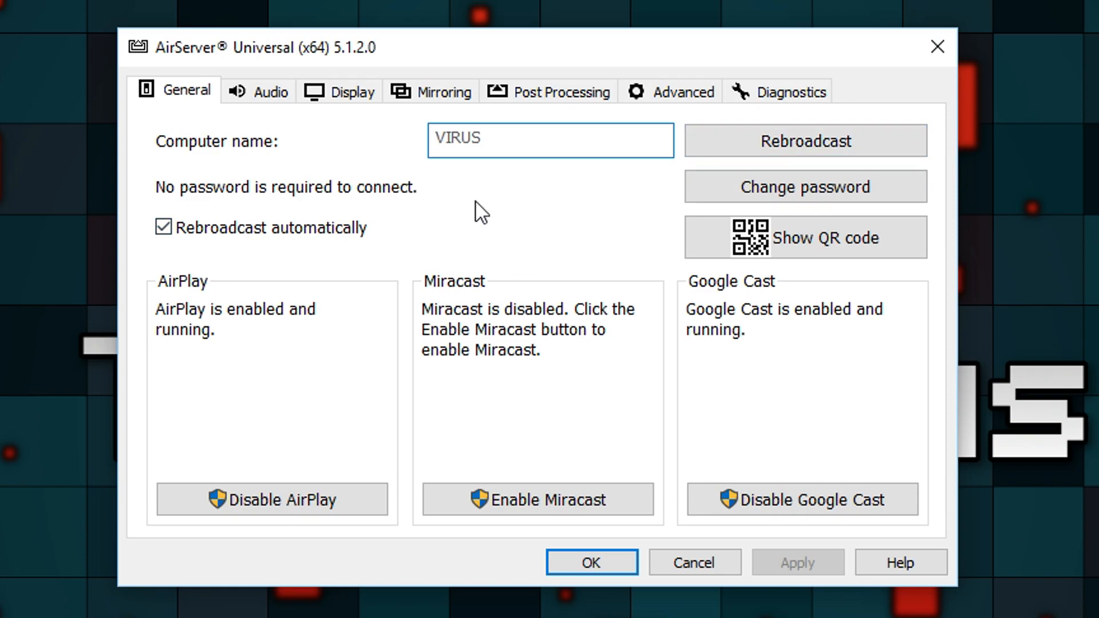
{"action": "mouse_move", "coordinate": [147, 91]}
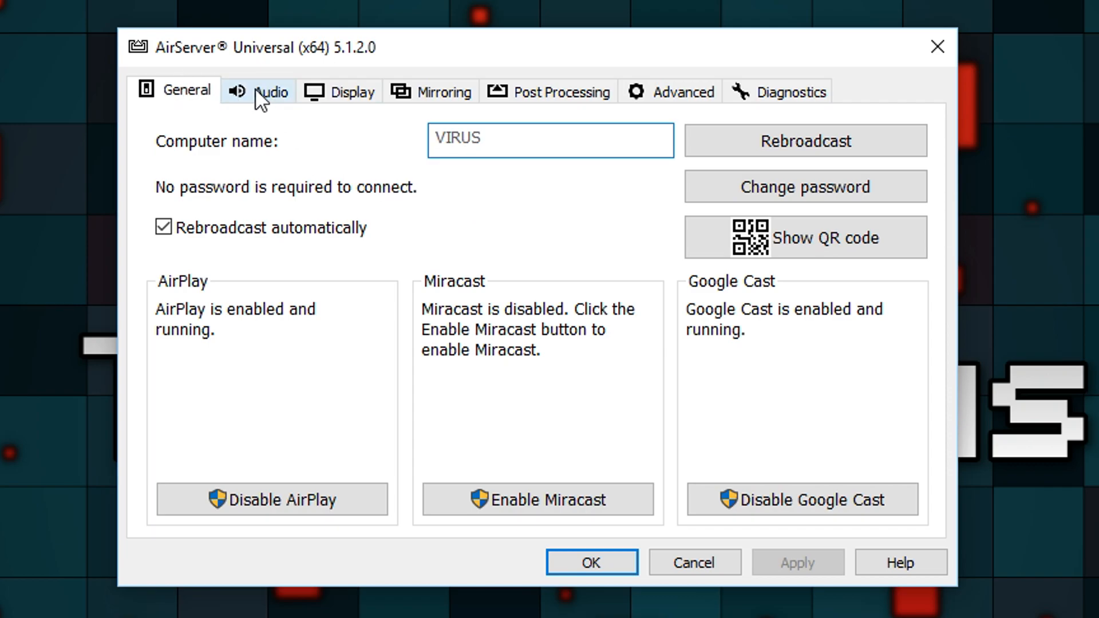
{"action": "left_click", "coordinate": [352, 91]}
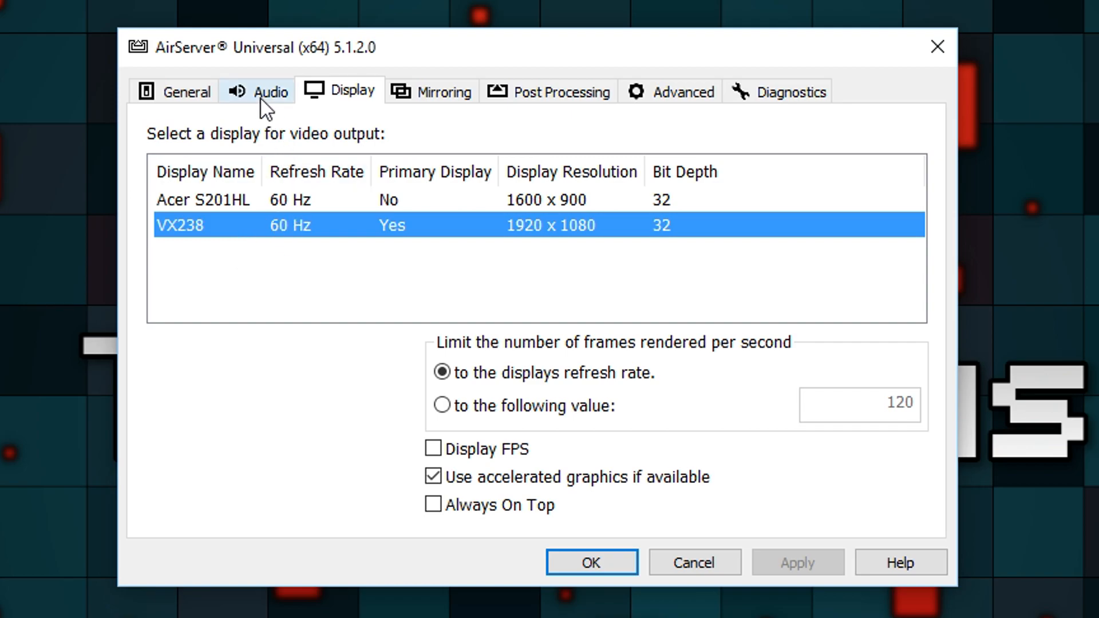
{"action": "mouse_move", "coordinate": [265, 106]}
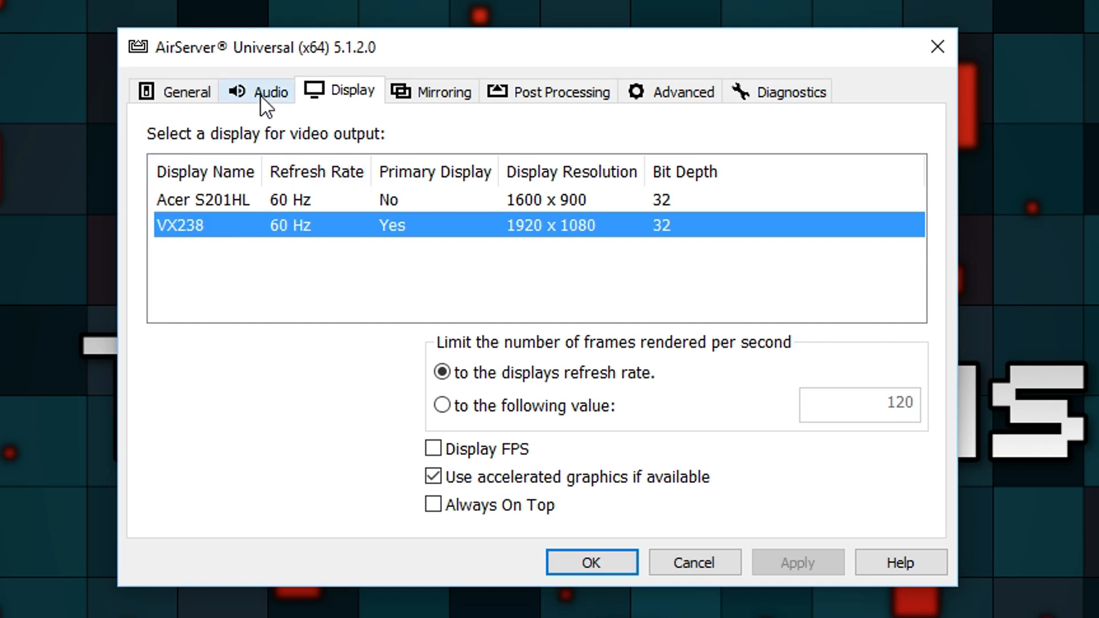
{"action": "left_click", "coordinate": [442, 91]}
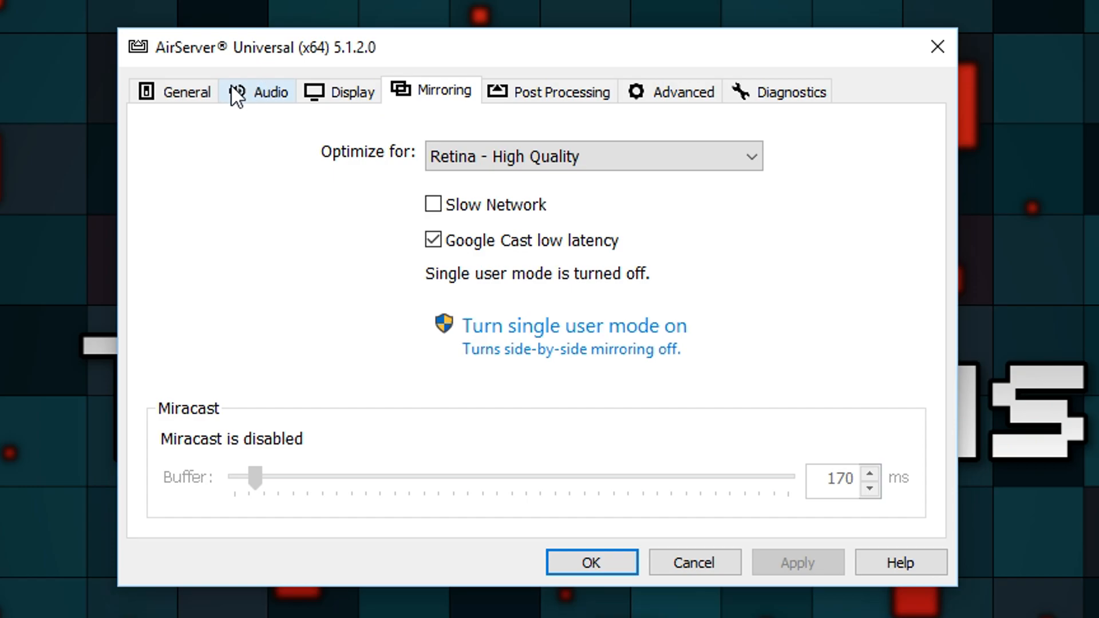
{"action": "left_click", "coordinate": [186, 91]}
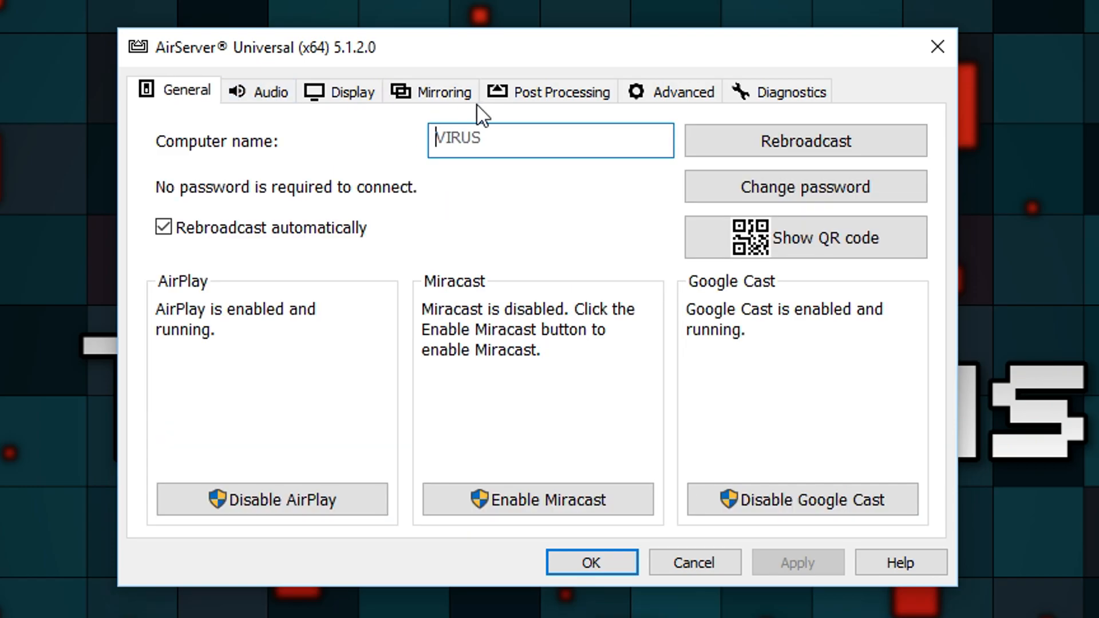
{"action": "left_click", "coordinate": [681, 91]}
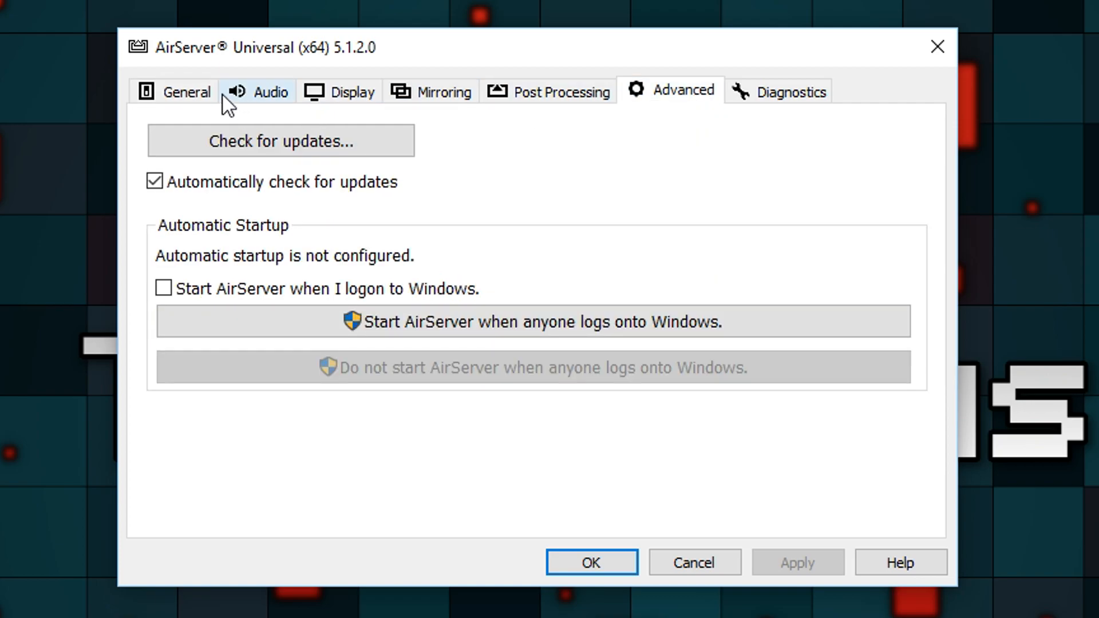
{"action": "left_click", "coordinate": [790, 91]}
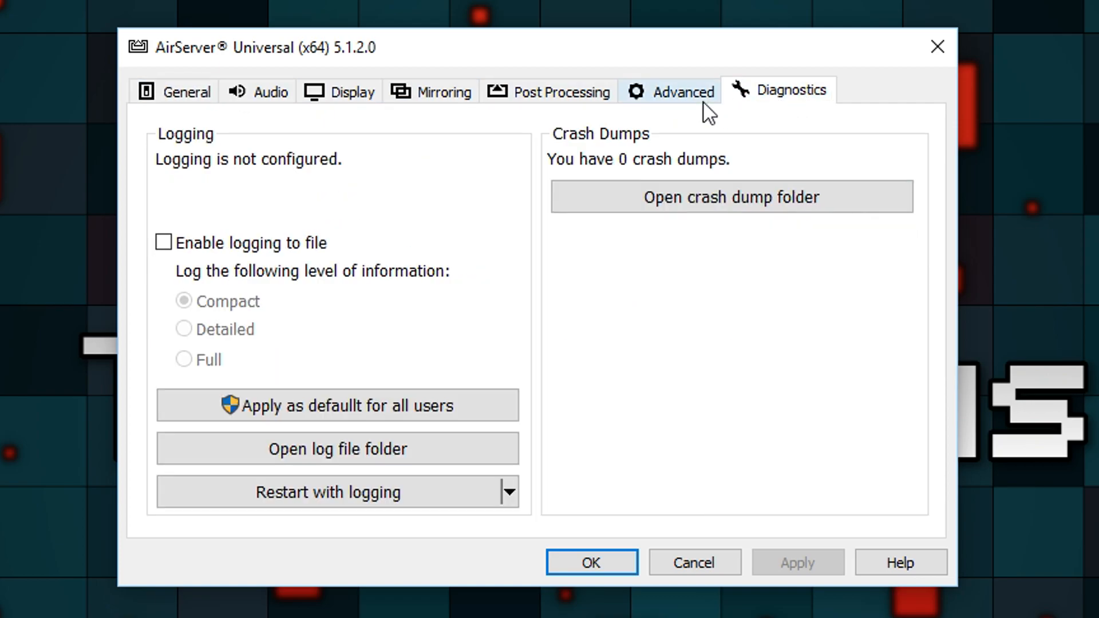
{"action": "left_click", "coordinate": [269, 91]}
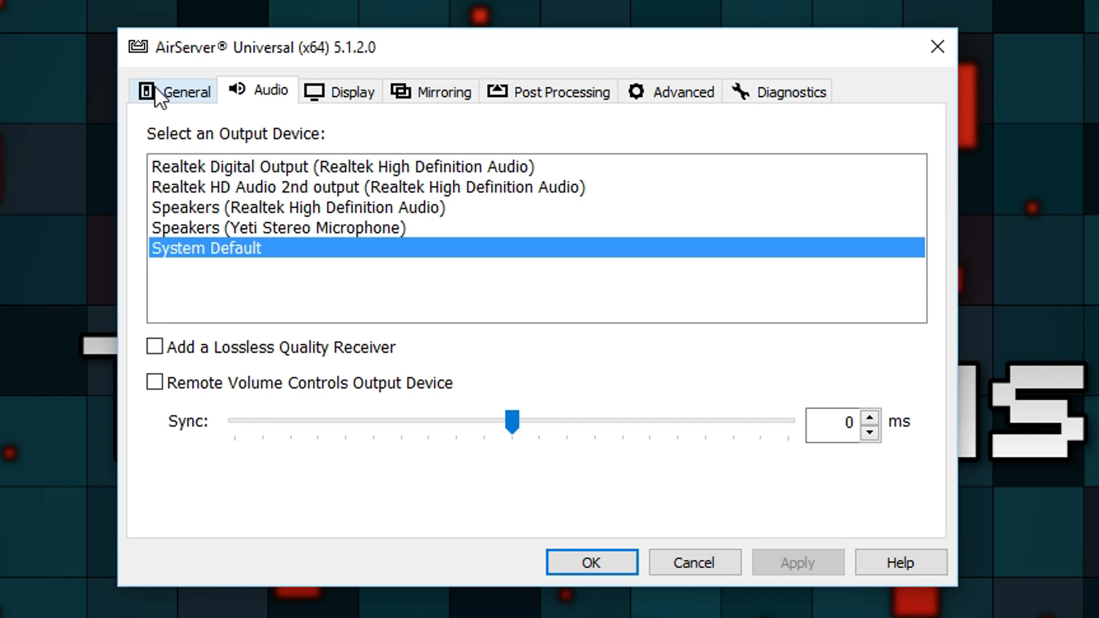
{"action": "left_click", "coordinate": [186, 91]}
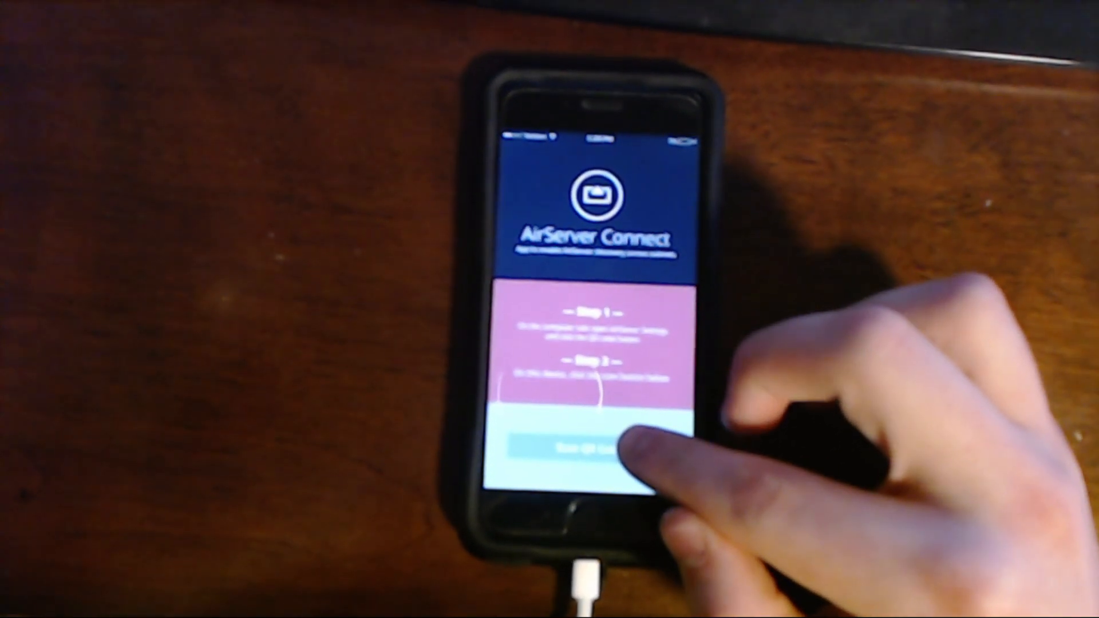
Step: Start Scan QR Code in AirServer Connect to show the pairing instructions
{"action": "left_click", "coordinate": [595, 450]}
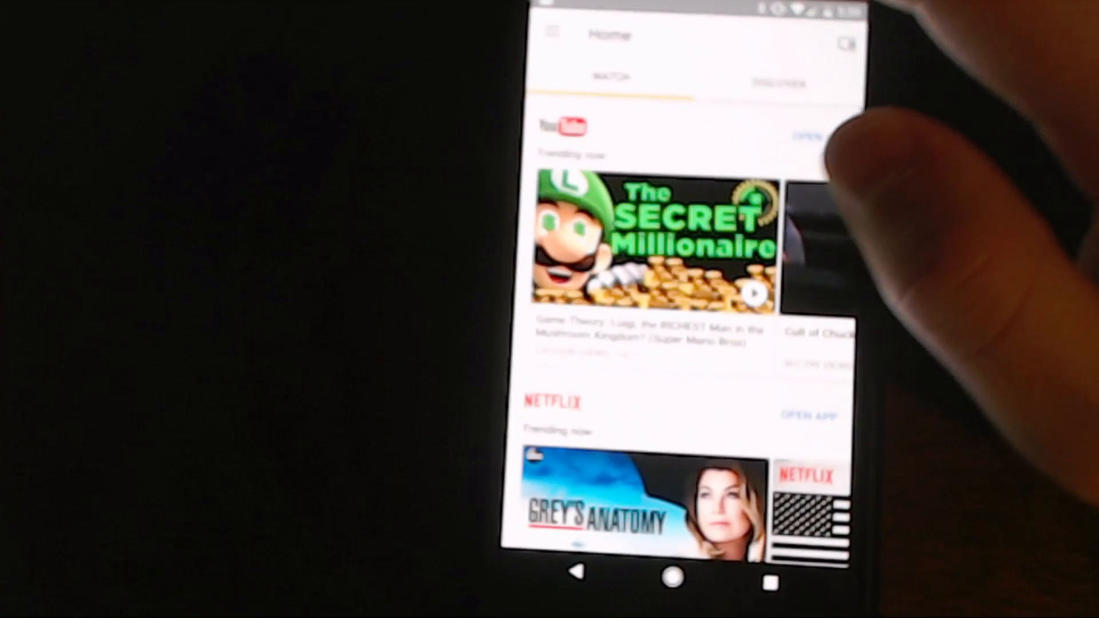
Step: Open Google Home's Cast screen / audio page and start mirroring the phone screen
{"action": "left_click", "coordinate": [553, 34]}
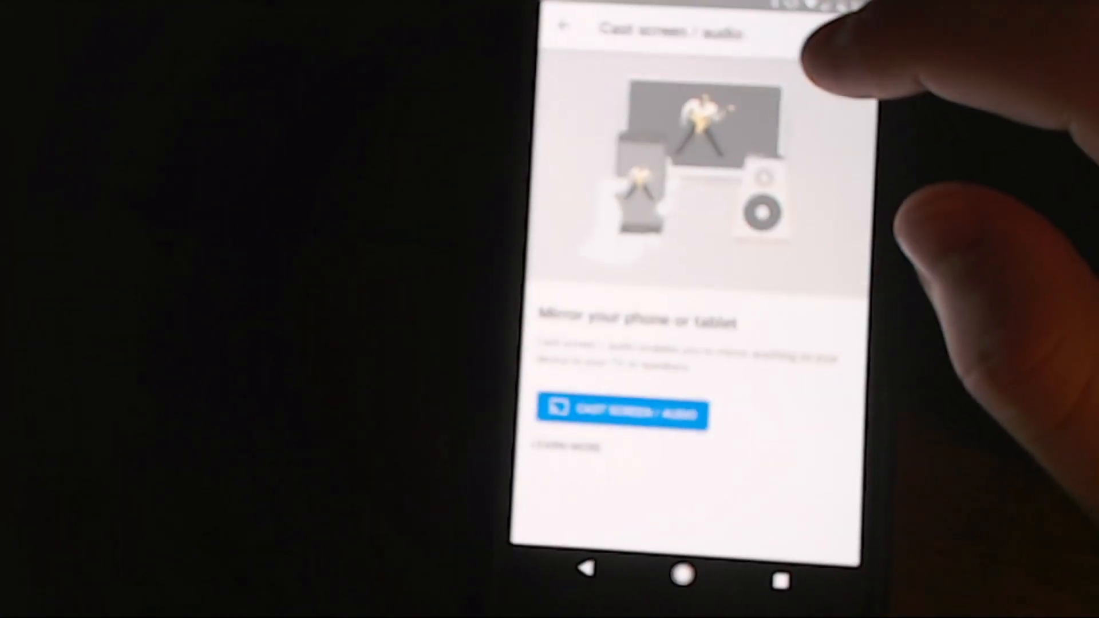
{"action": "left_click", "coordinate": [622, 413]}
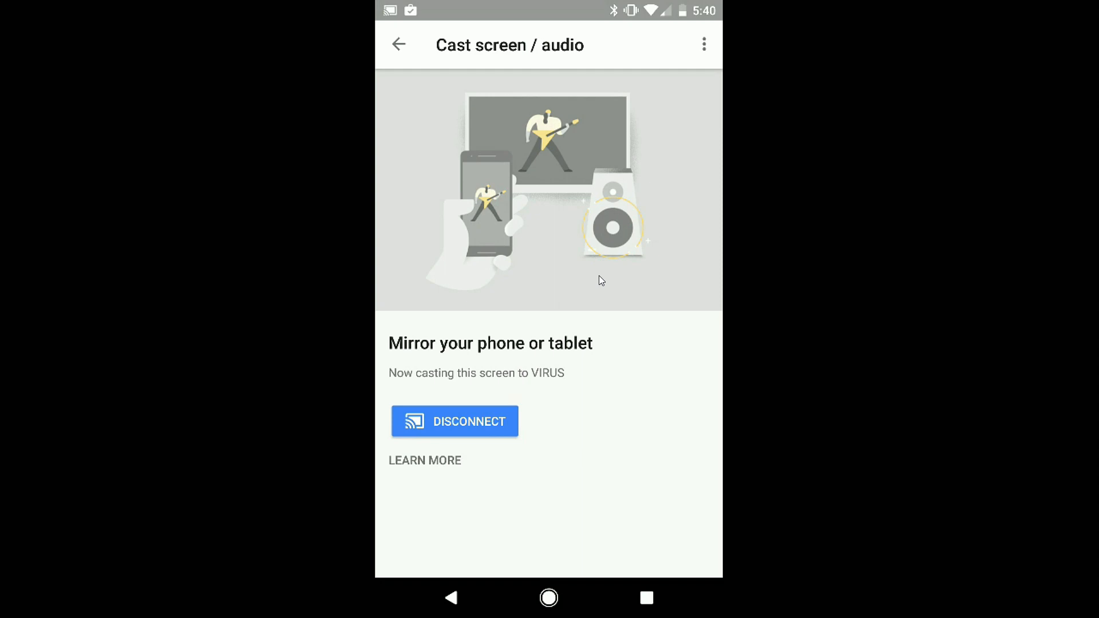
Step: Select VIRUS as the cast target and open Google Home's navigation drawer
{"action": "left_click", "coordinate": [398, 45]}
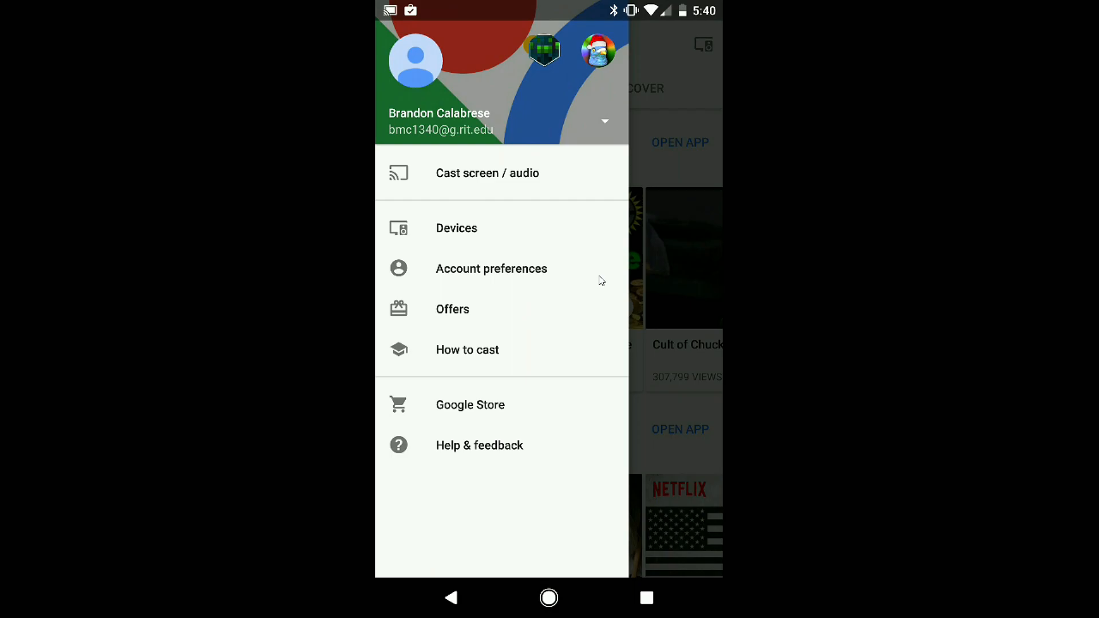
{"action": "left_click", "coordinate": [487, 173]}
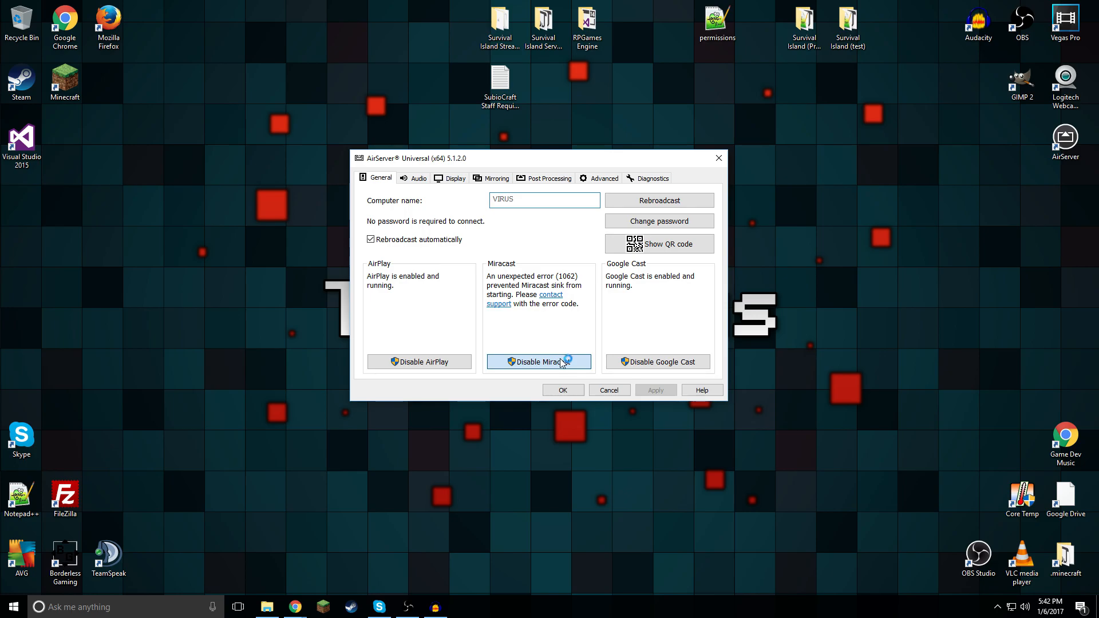
Step: Disable Miracast in AirServer's General tab after its startup error 1062
{"action": "left_click", "coordinate": [538, 362]}
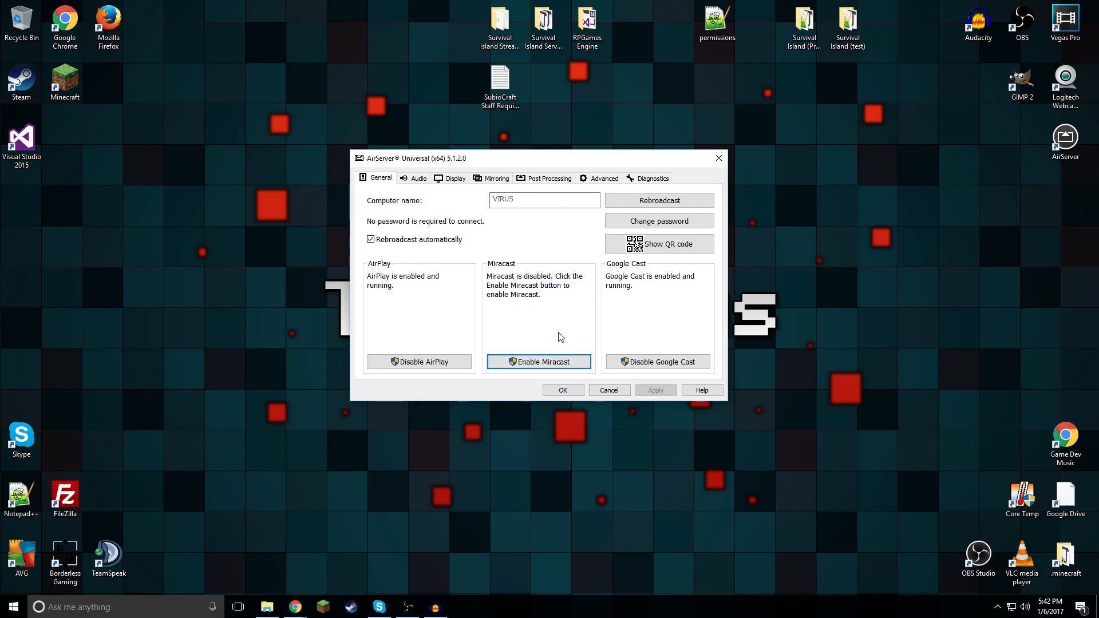
{"action": "mouse_move", "coordinate": [508, 263]}
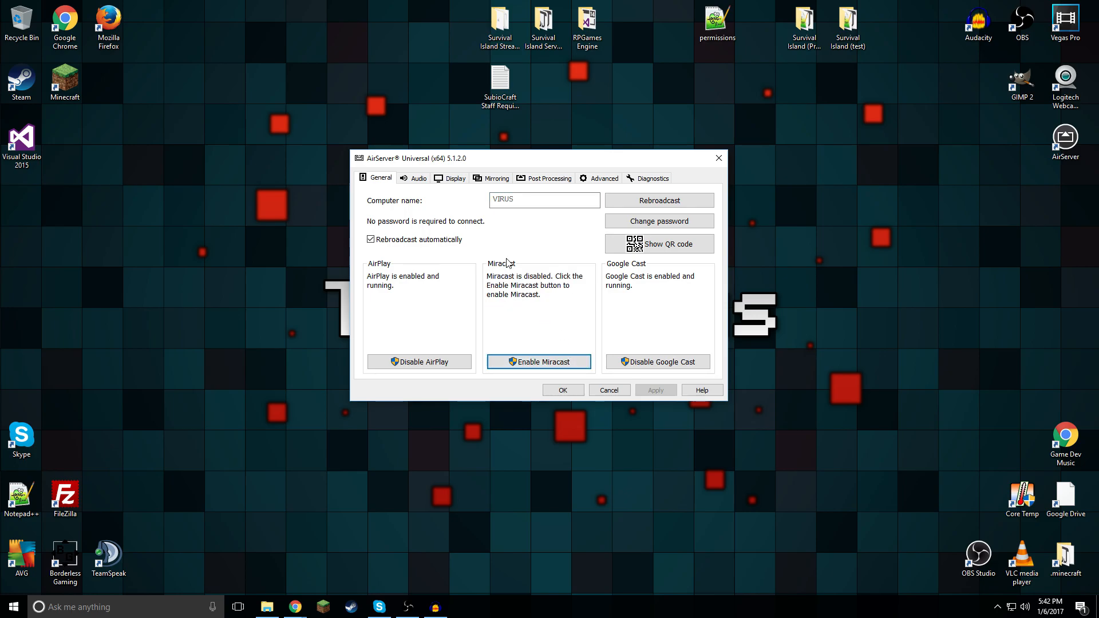
{"action": "mouse_move", "coordinate": [639, 331]}
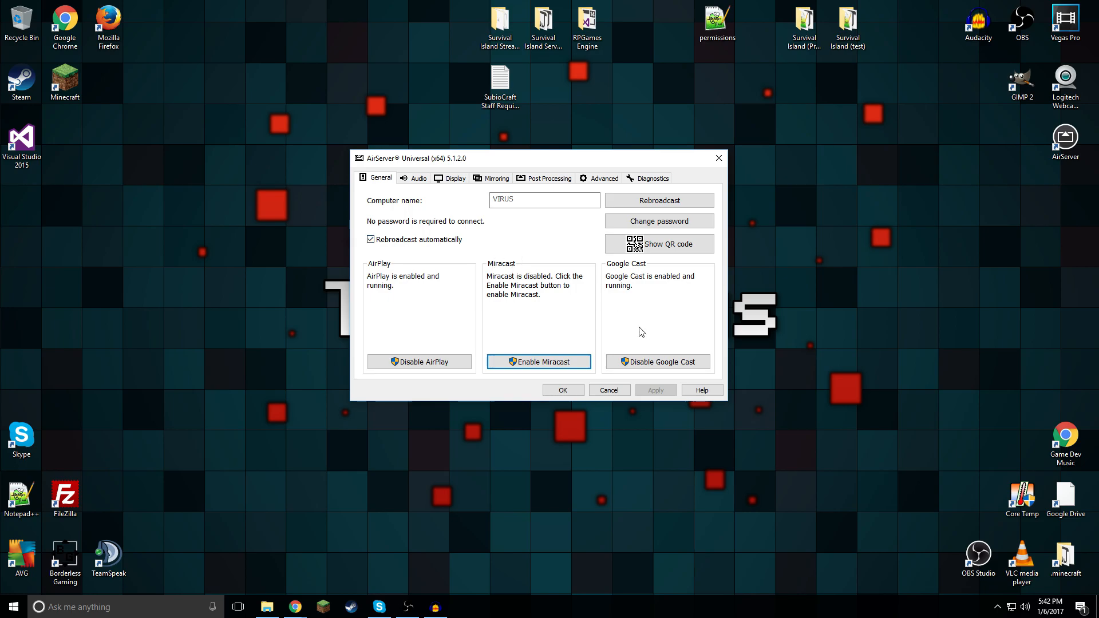
{"action": "mouse_move", "coordinate": [540, 312]}
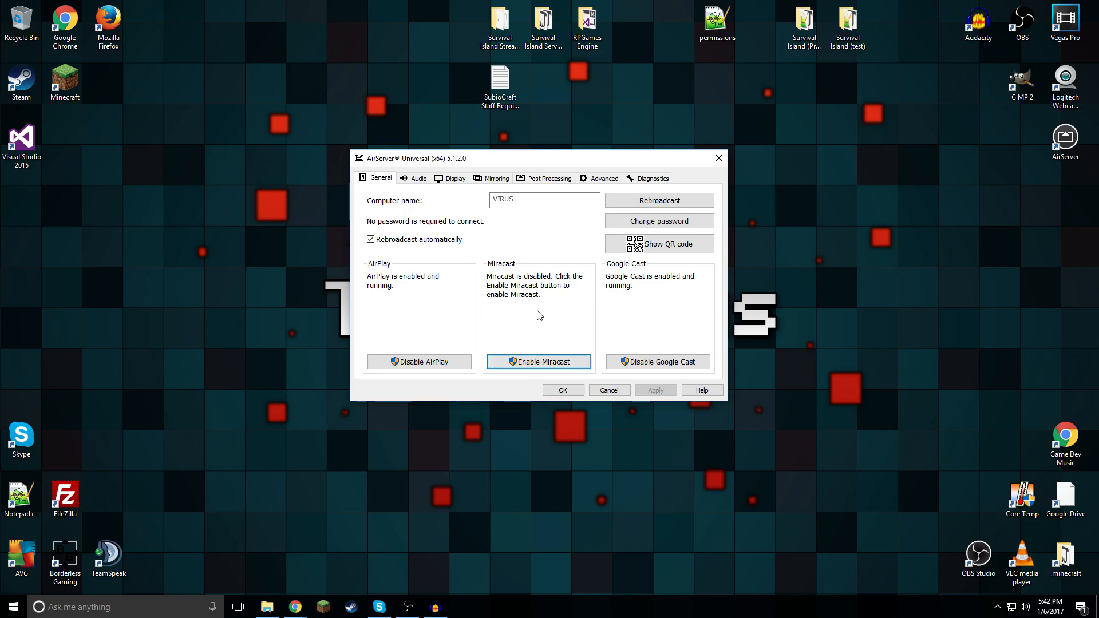
{"action": "mouse_move", "coordinate": [515, 286]}
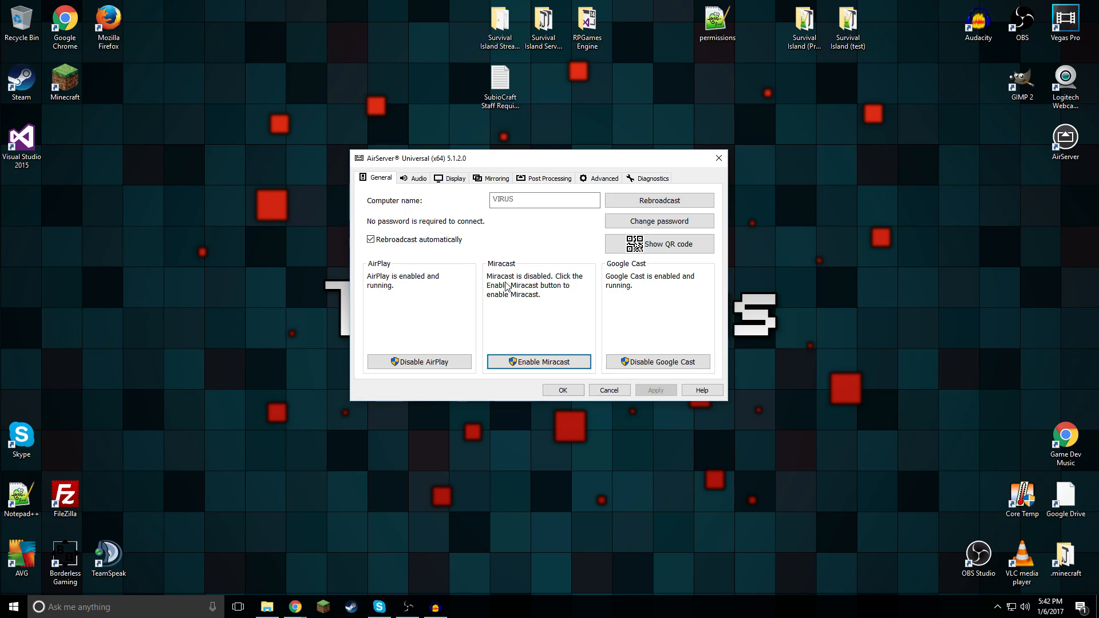
{"action": "mouse_move", "coordinate": [462, 194]}
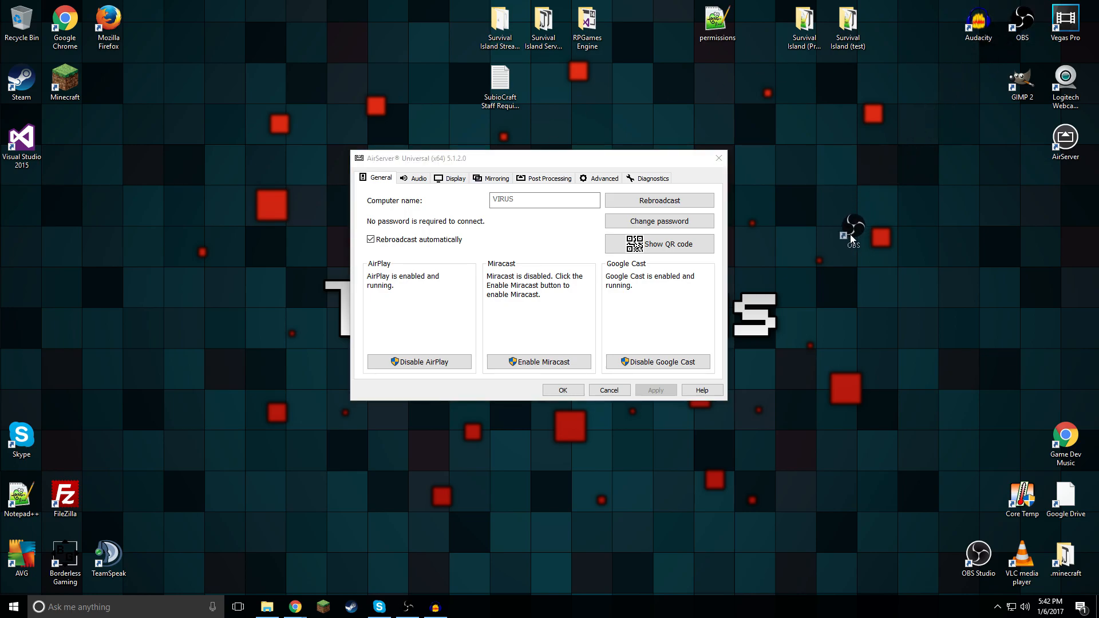
Step: Drag the OBS desktop shortcut to a new spot on the desktop
{"action": "left_click_drag", "start_coordinate": [850, 231], "coordinate": [803, 201]}
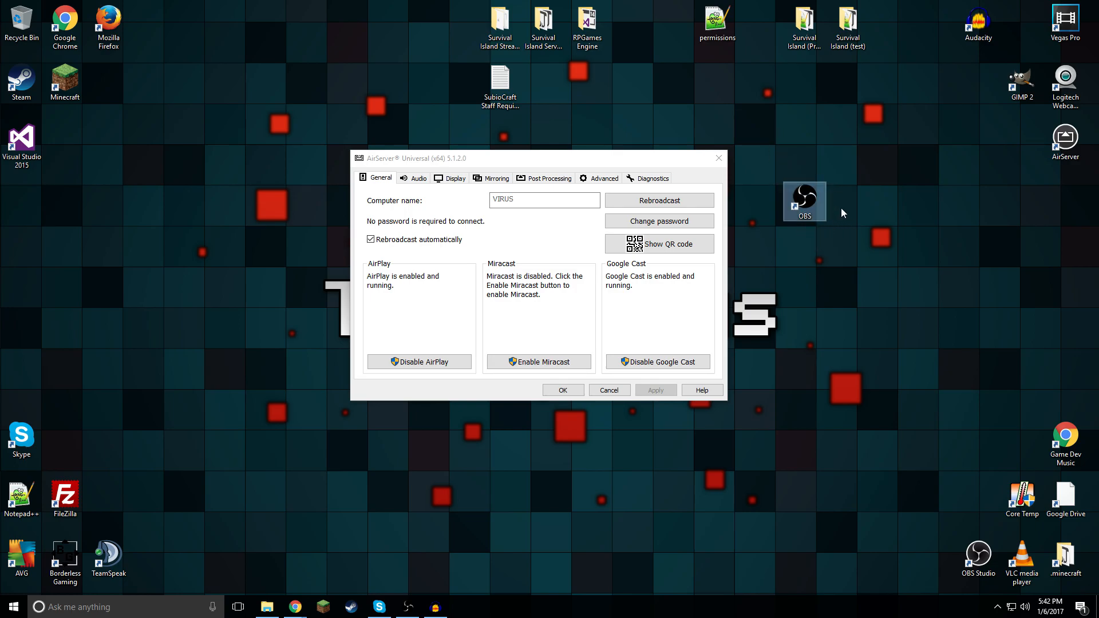
{"action": "mouse_move", "coordinate": [796, 225]}
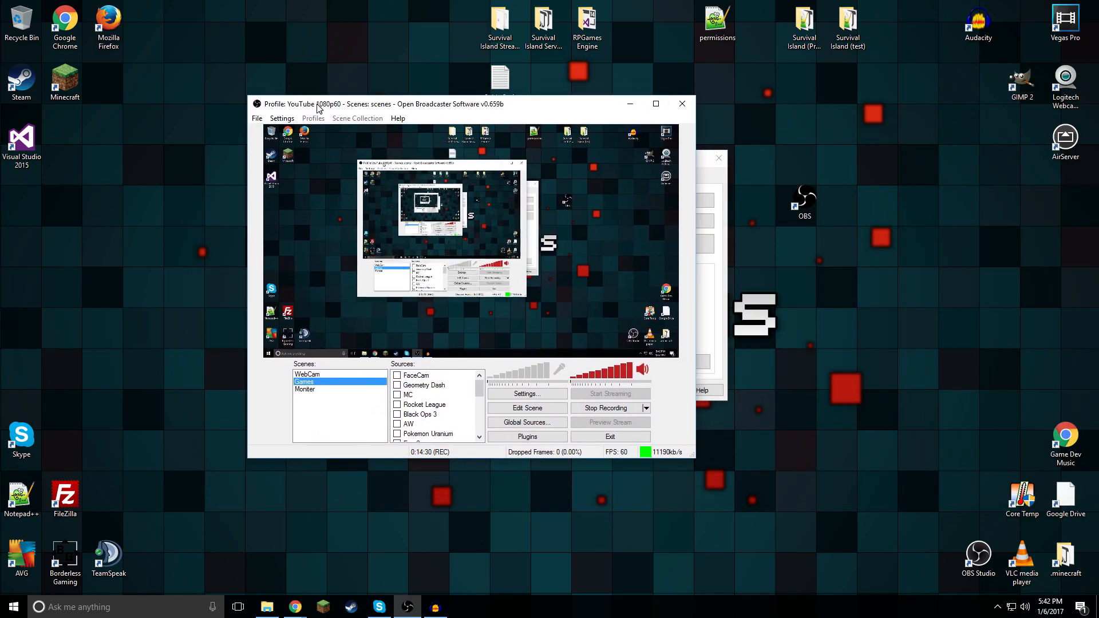
Step: Add a Window Capture source named 'tutorial' targeting the AirServer window to the Games scene
{"action": "left_click_drag", "start_coordinate": [319, 104], "coordinate": [347, 91]}
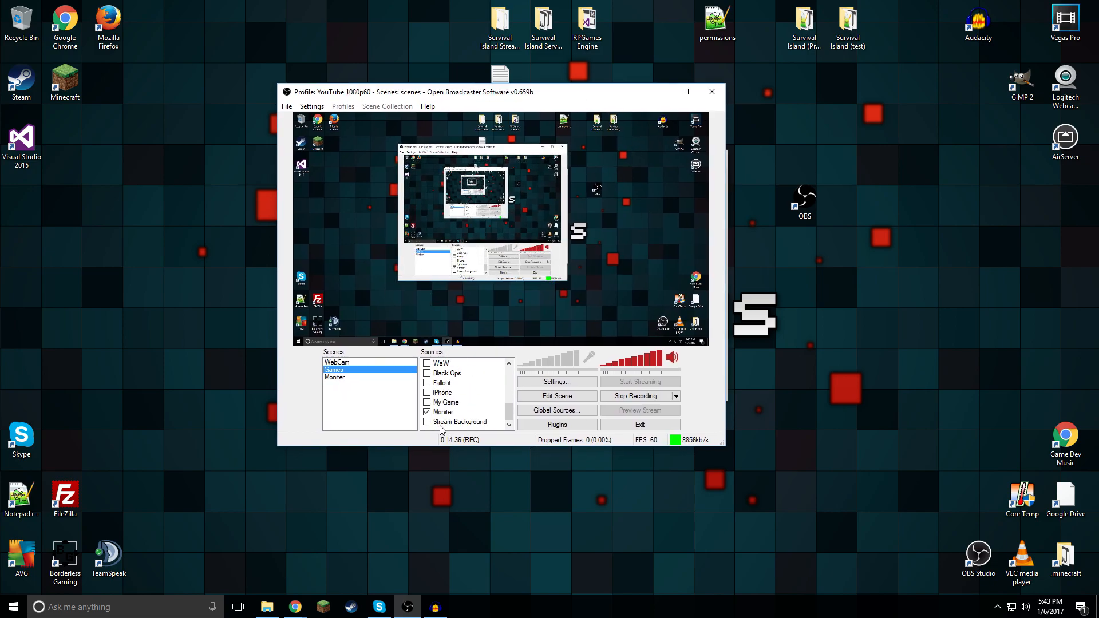
{"action": "left_click", "coordinate": [443, 392]}
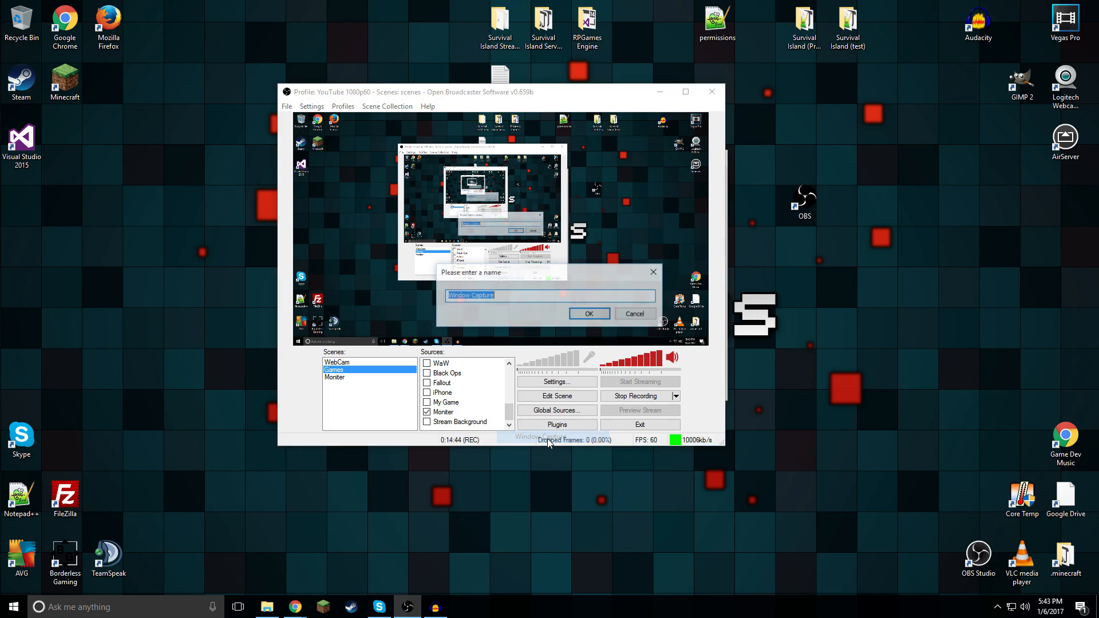
{"action": "type", "text": "tutori"}
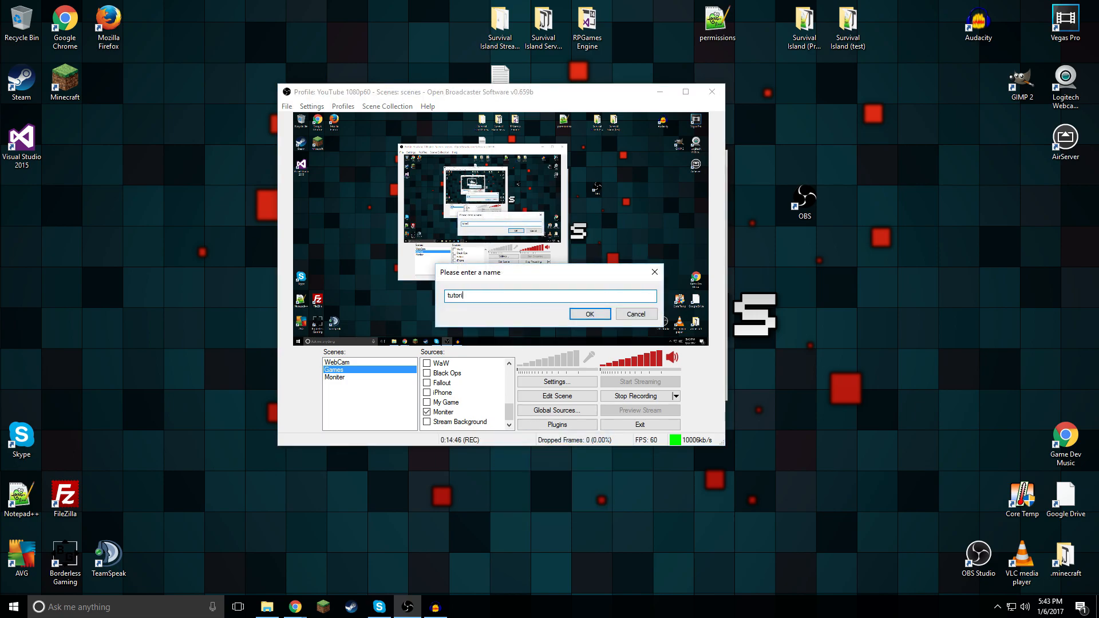
{"action": "left_click", "coordinate": [589, 313]}
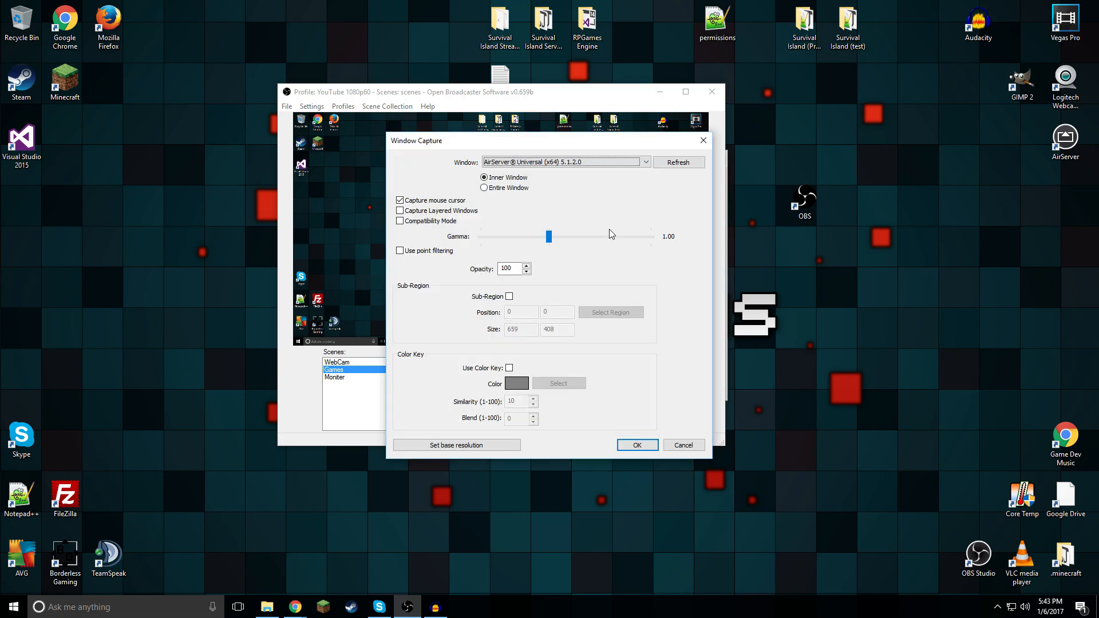
{"action": "left_click", "coordinate": [561, 162]}
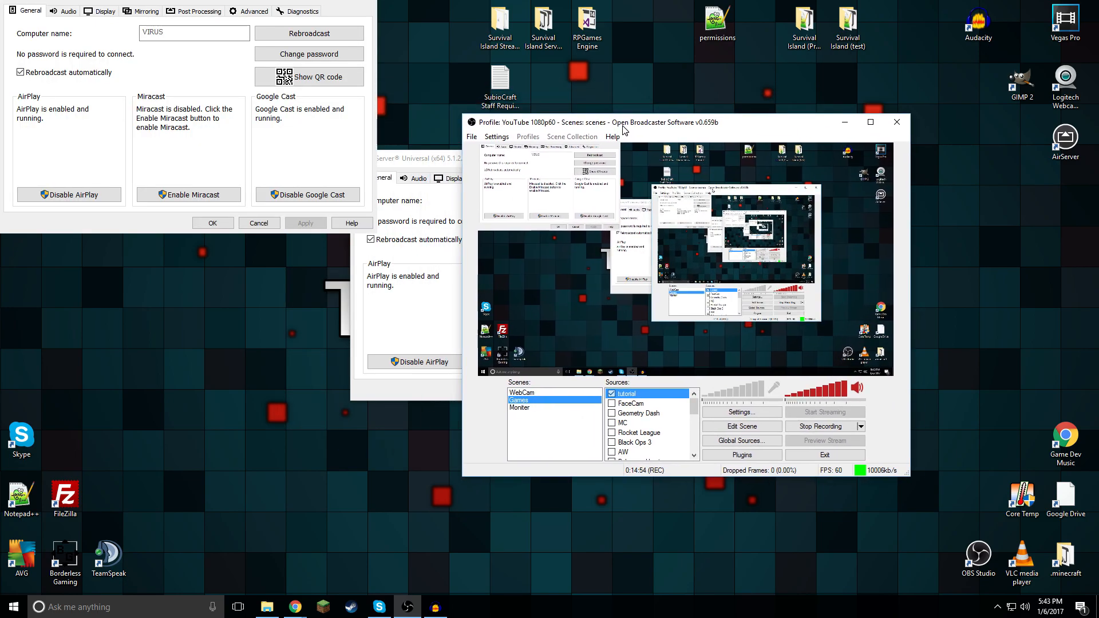
Step: Resize the tutorial source so the mirrored Android home screen fills the OBS preview
{"action": "left_click_drag", "start_coordinate": [624, 122], "coordinate": [785, 128]}
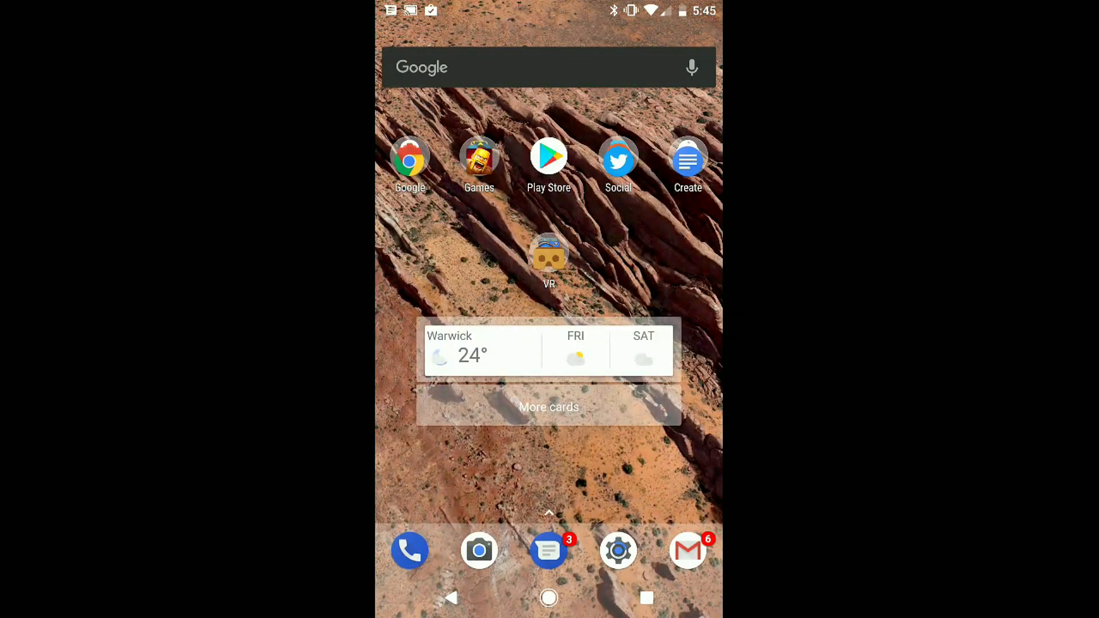
Step: Launch The Battle Cats, start the Easter Island battle, and deploy a cat unit
{"action": "left_click", "coordinate": [479, 165]}
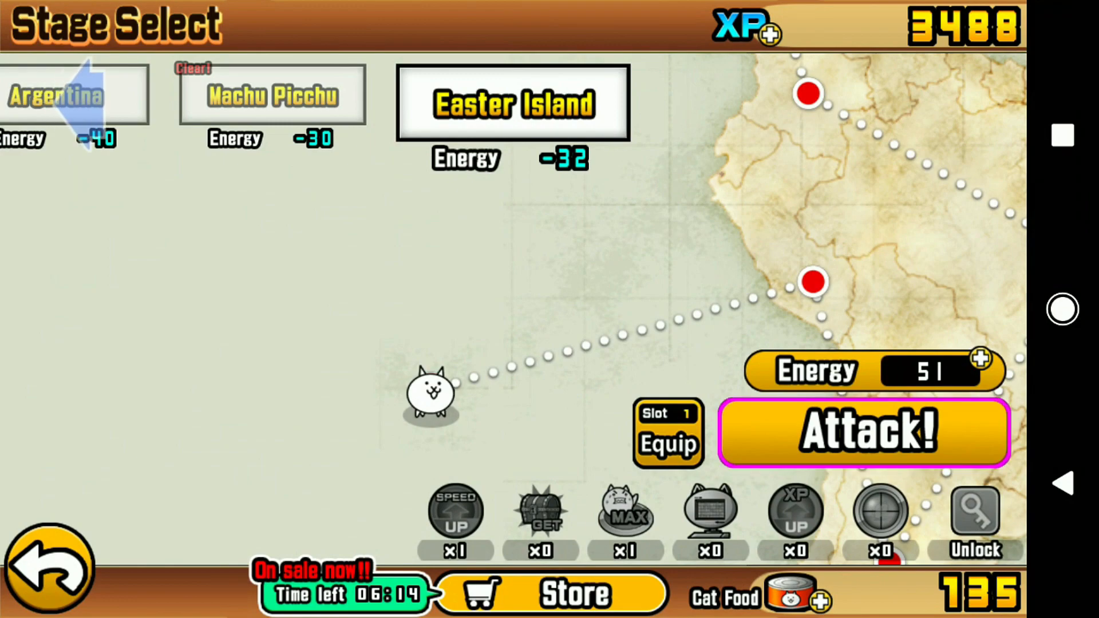
{"action": "left_click", "coordinate": [864, 433]}
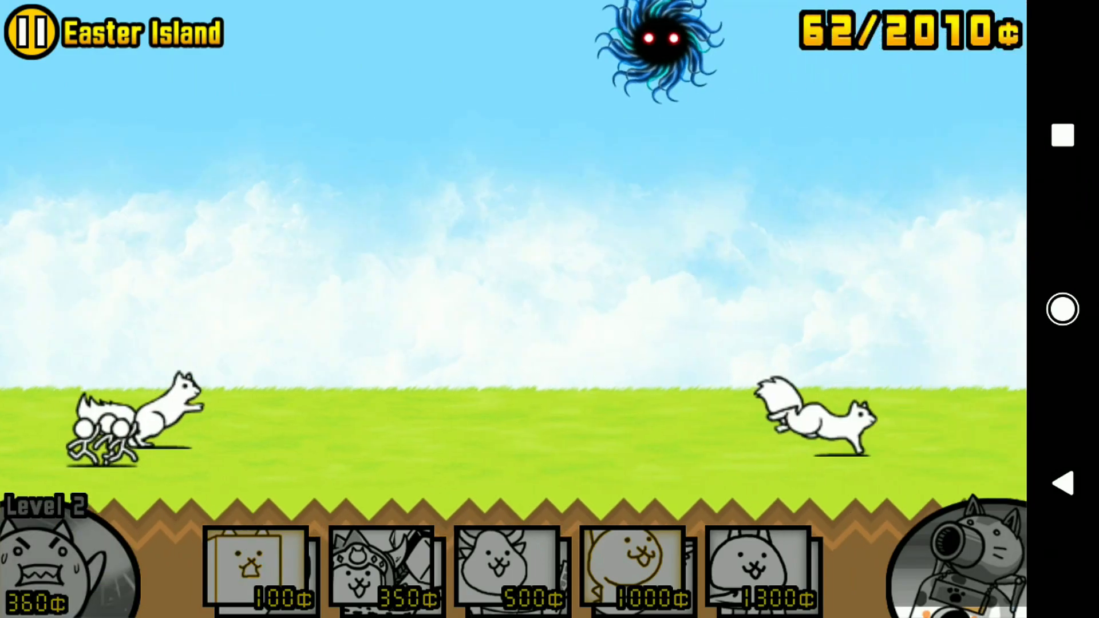
{"action": "left_click", "coordinate": [261, 565]}
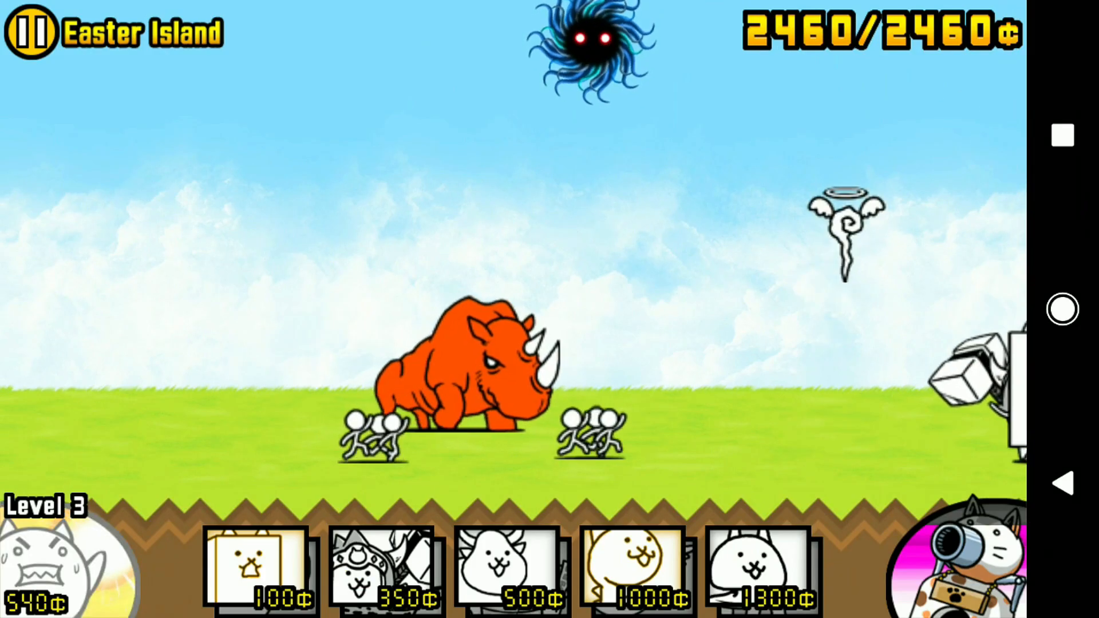
{"action": "left_click", "coordinate": [30, 33]}
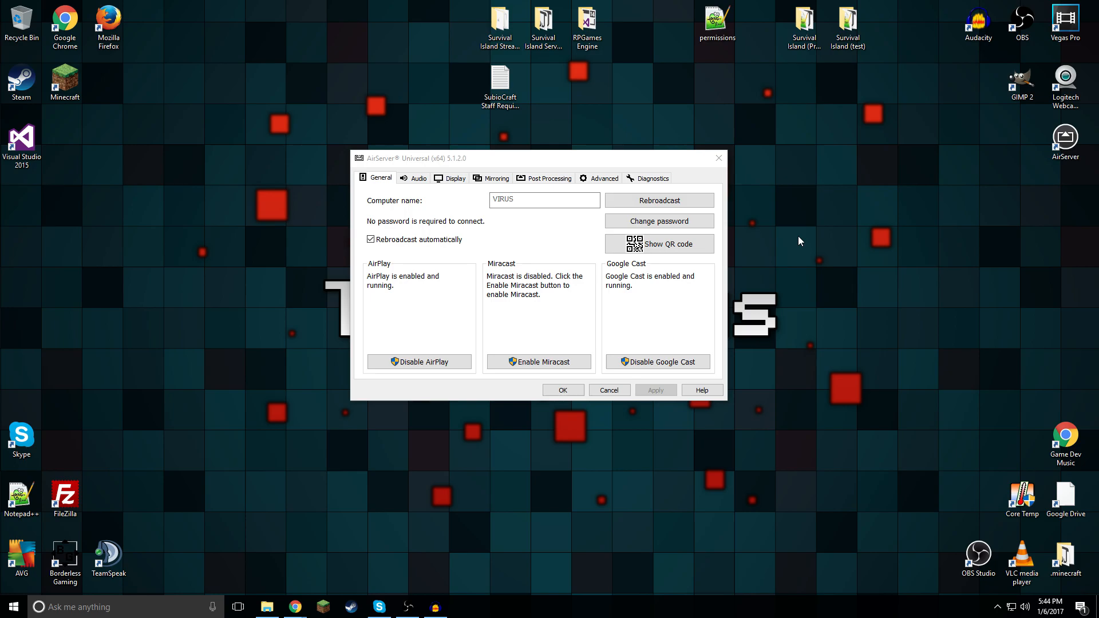
{"action": "mouse_move", "coordinate": [777, 237]}
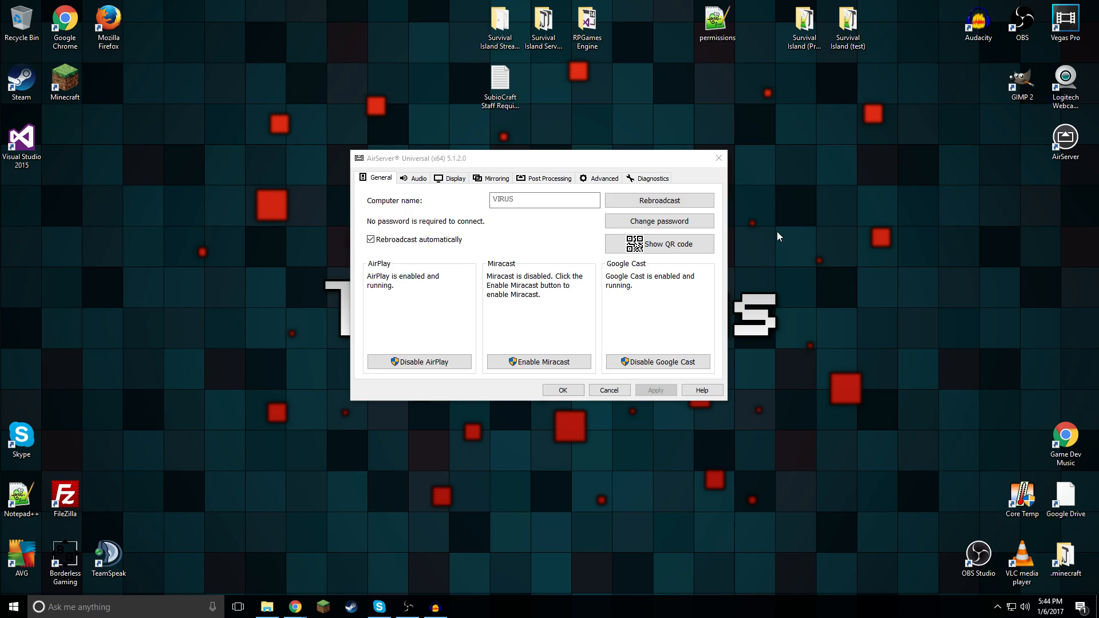
{"action": "left_click_drag", "start_coordinate": [539, 158], "coordinate": [550, 172]}
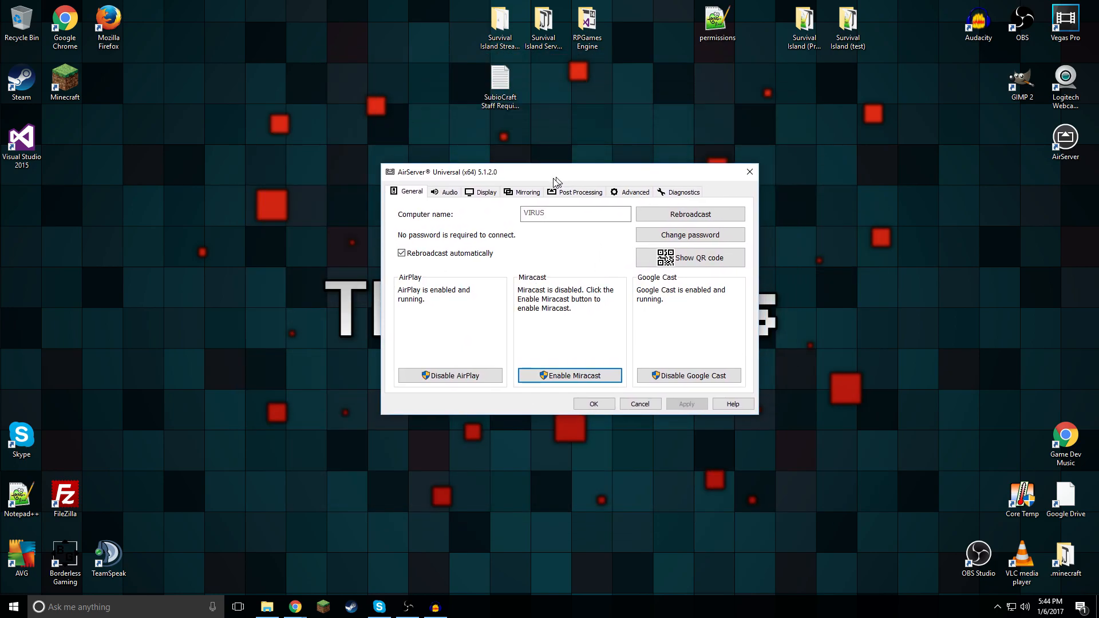